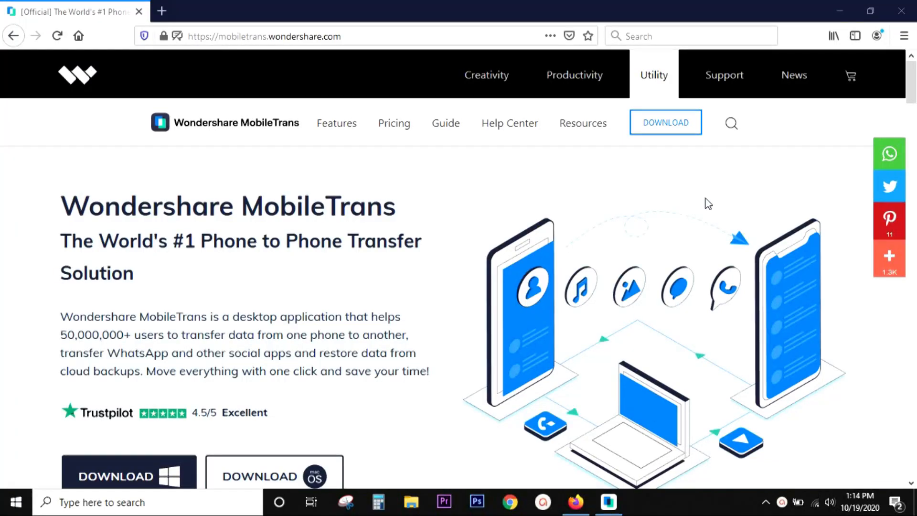
{"action": "mouse_move", "coordinate": [658, 218]}
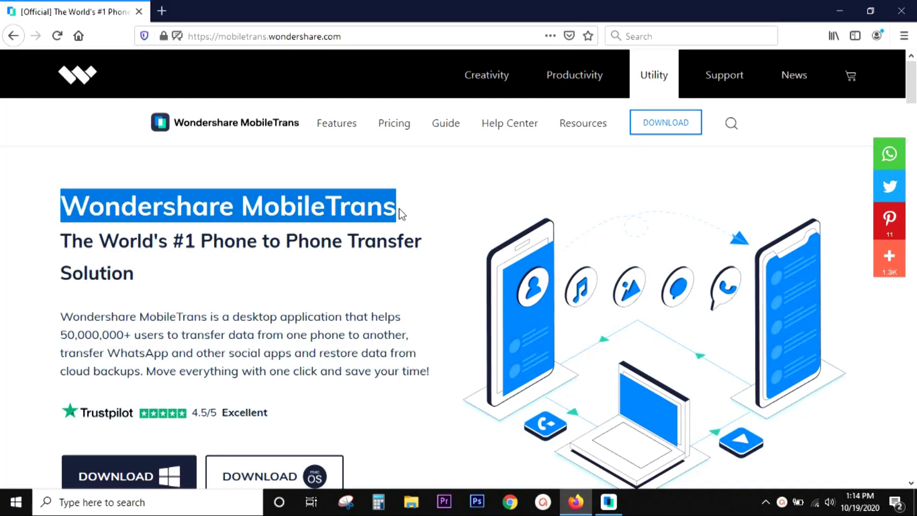
Step: On the giveaway page, pick OnePlus 8T, then switch the favourite-phone vote to Huawei P40
{"action": "left_click", "coordinate": [295, 275]}
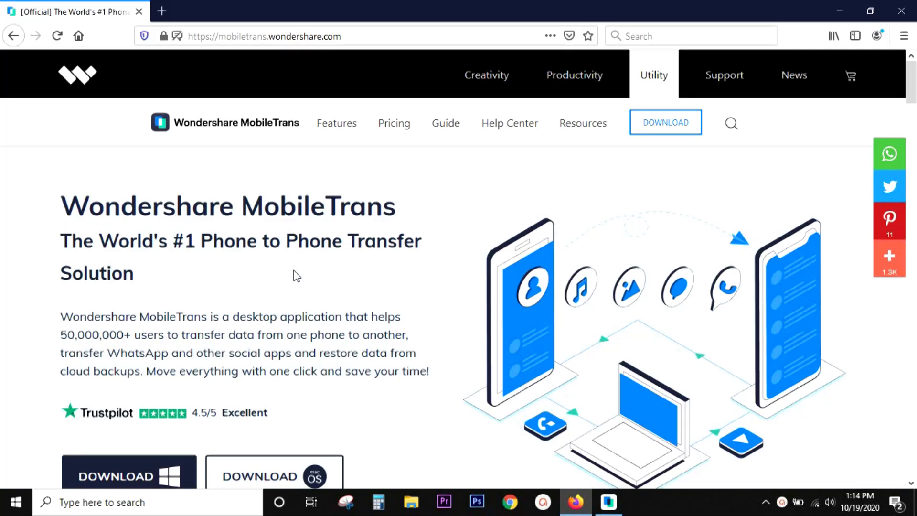
{"action": "mouse_move", "coordinate": [314, 280]}
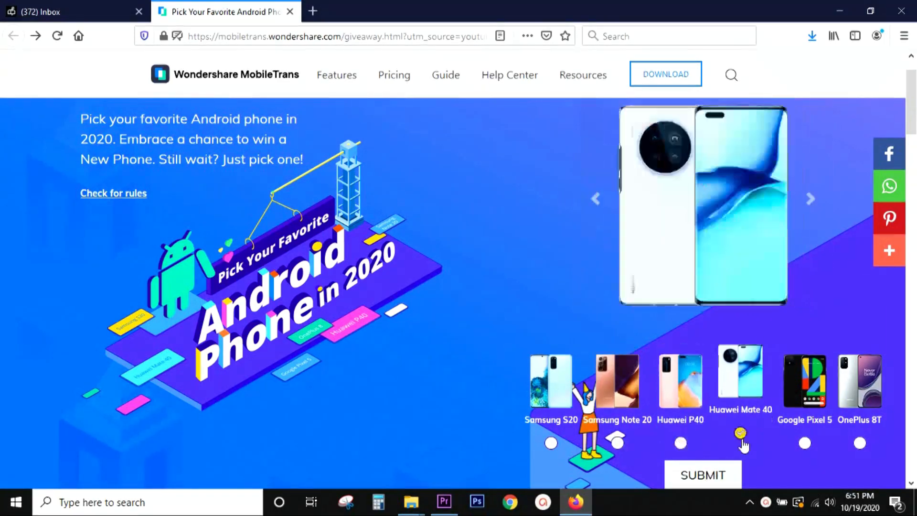
{"action": "left_click", "coordinate": [805, 443]}
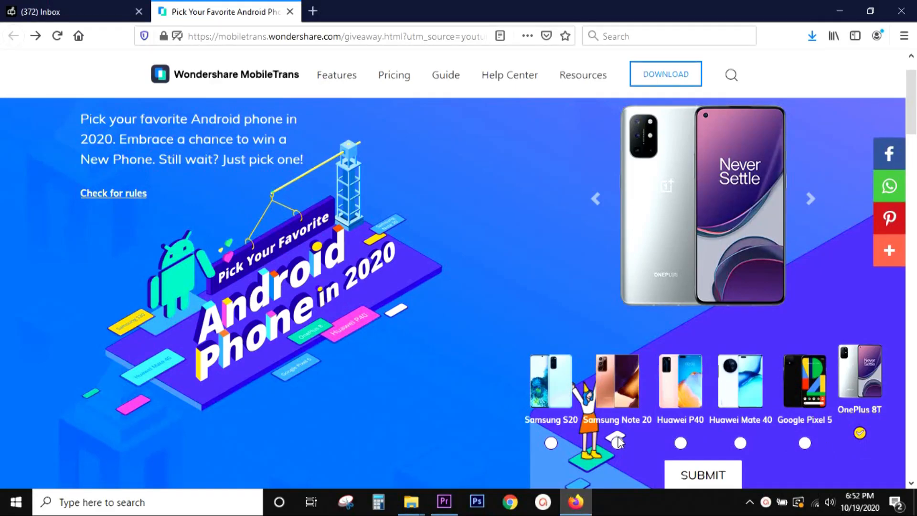
{"action": "left_click", "coordinate": [680, 443]}
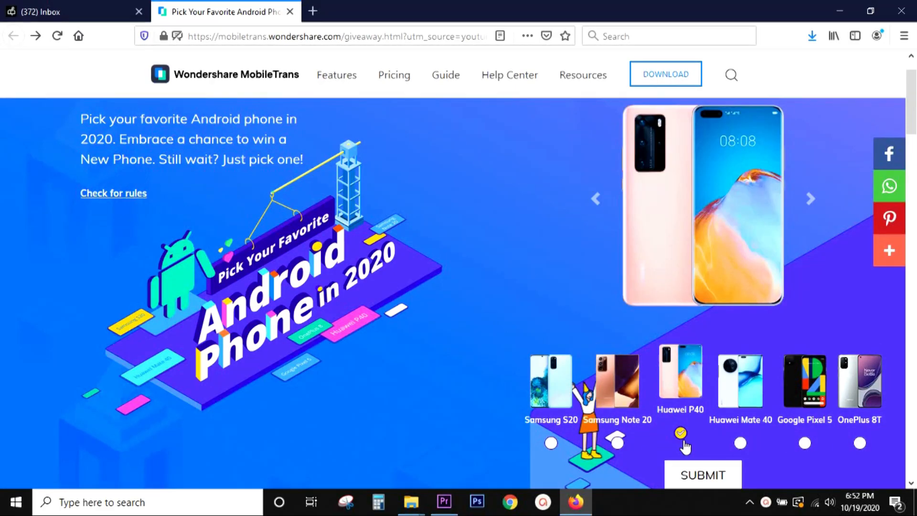
{"action": "mouse_move", "coordinate": [703, 475]}
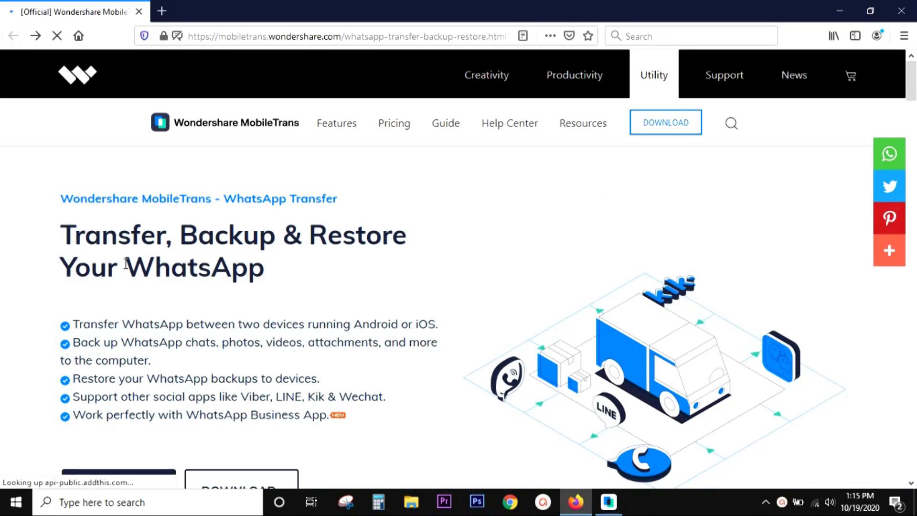
Step: Read down through the WhatsApp Transfer page
{"action": "double_click", "coordinate": [194, 268]}
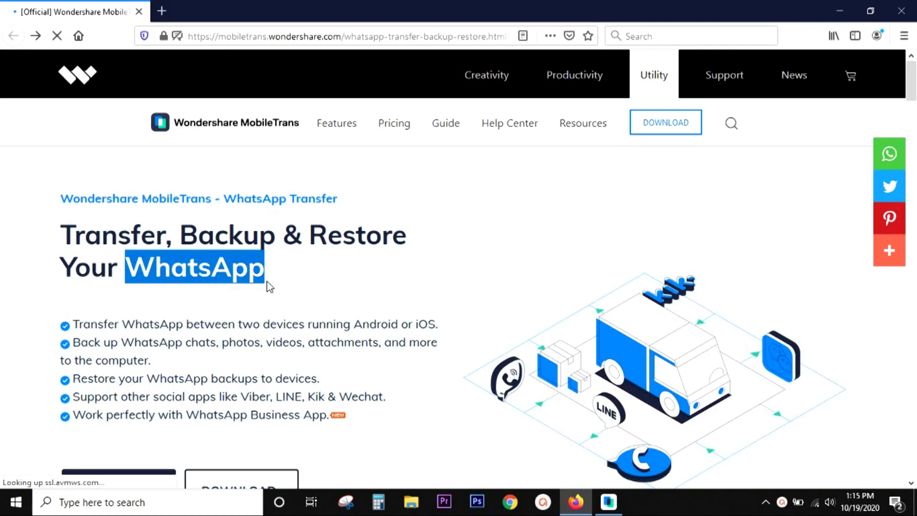
{"action": "mouse_move", "coordinate": [282, 299]}
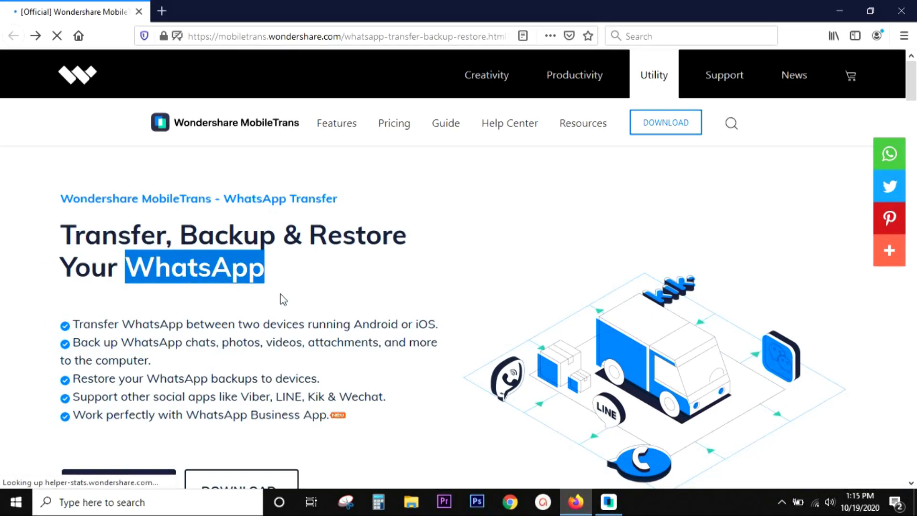
{"action": "double_click", "coordinate": [255, 396]}
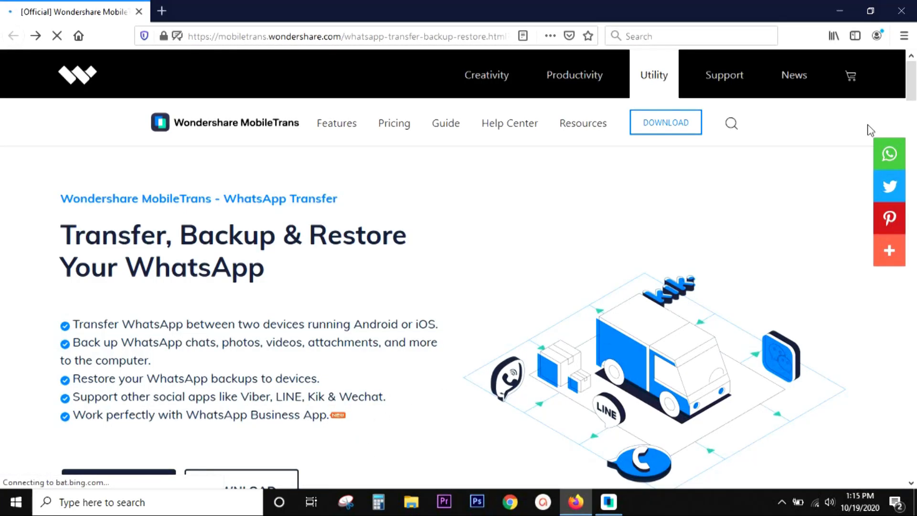
{"action": "scroll", "scroll_direction": "down", "scroll_amount": 3}
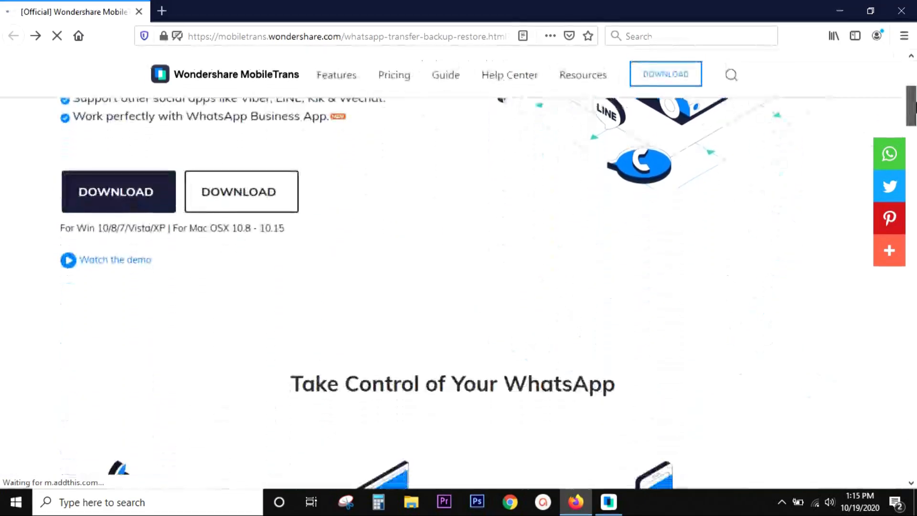
{"action": "scroll", "scroll_direction": "down", "scroll_amount": 3}
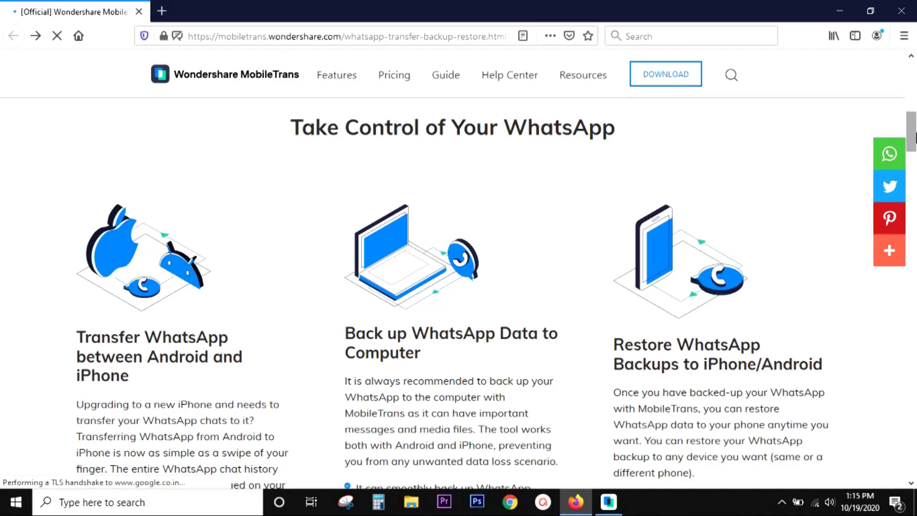
{"action": "scroll", "scroll_direction": "down", "scroll_amount": 3}
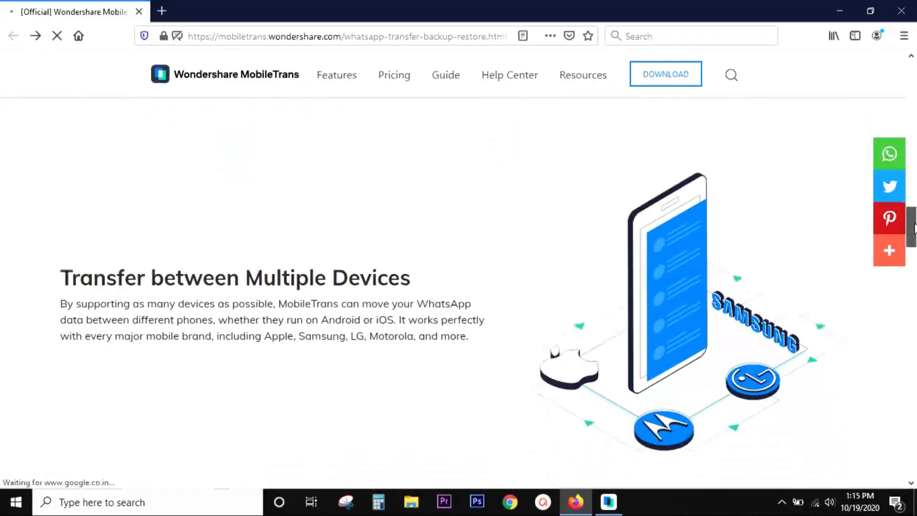
{"action": "scroll", "scroll_direction": "down", "scroll_amount": 3}
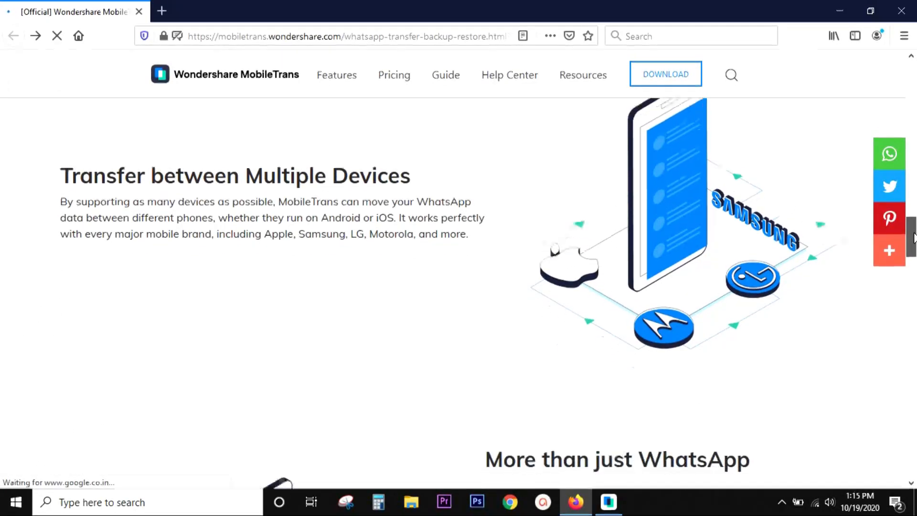
{"action": "scroll", "scroll_direction": "down", "scroll_amount": 3}
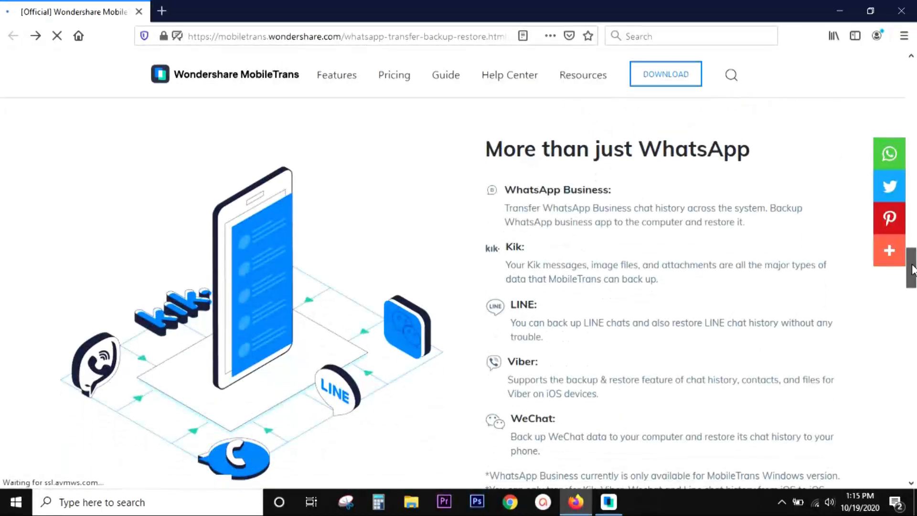
{"action": "scroll", "scroll_direction": "up", "scroll_amount": 3}
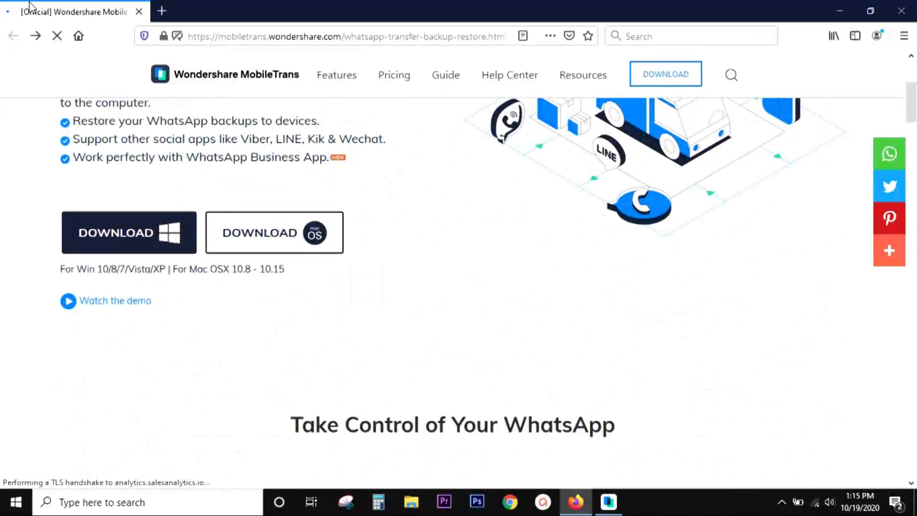
Step: Return to the MobileTrans homepage and scroll to the Why Wondershare MobileTrans section
{"action": "left_click", "coordinate": [13, 36]}
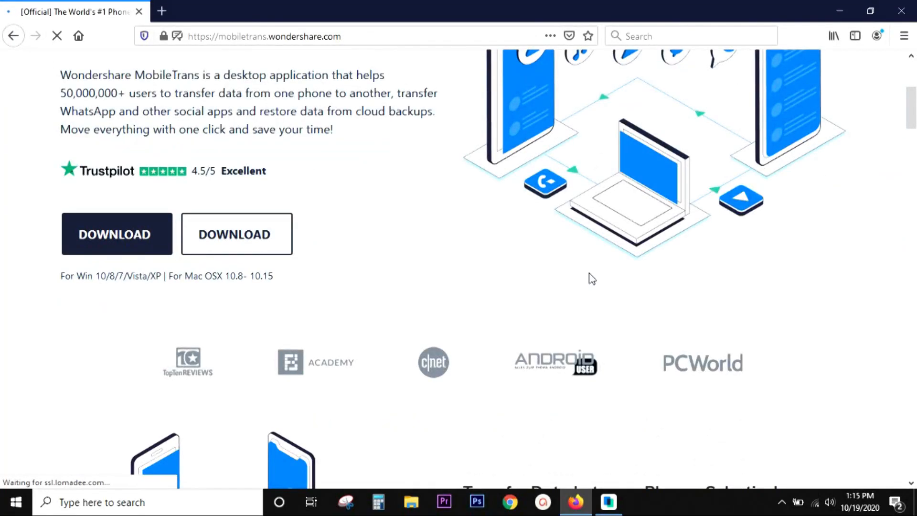
{"action": "scroll", "scroll_direction": "down", "scroll_amount": 3}
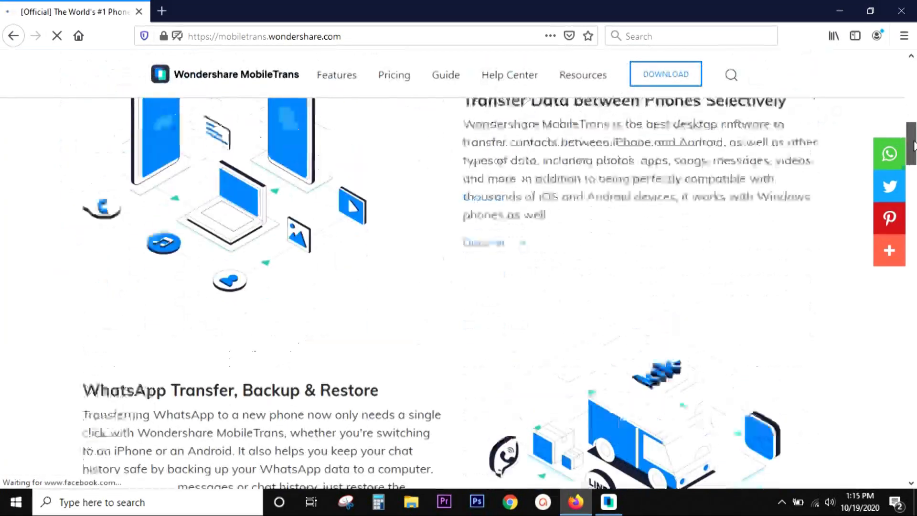
{"action": "scroll", "scroll_direction": "up", "scroll_amount": 3}
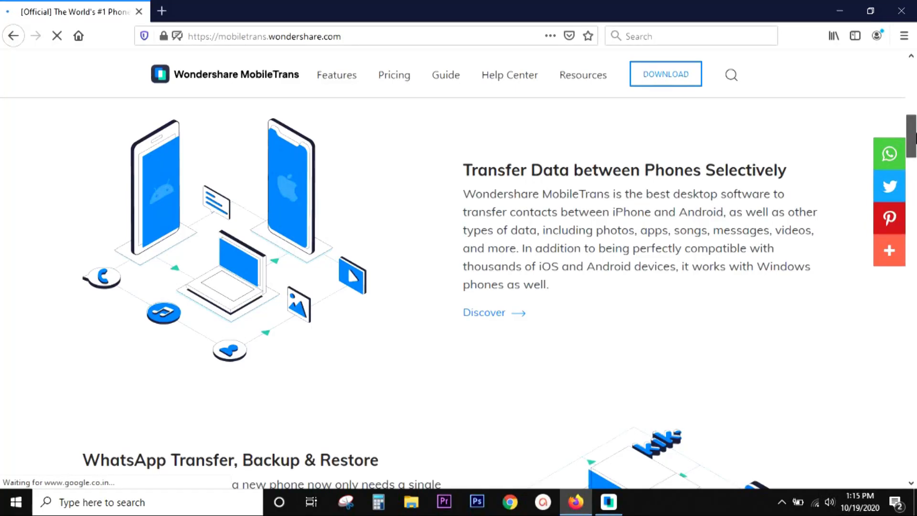
{"action": "scroll", "scroll_direction": "down", "scroll_amount": 3}
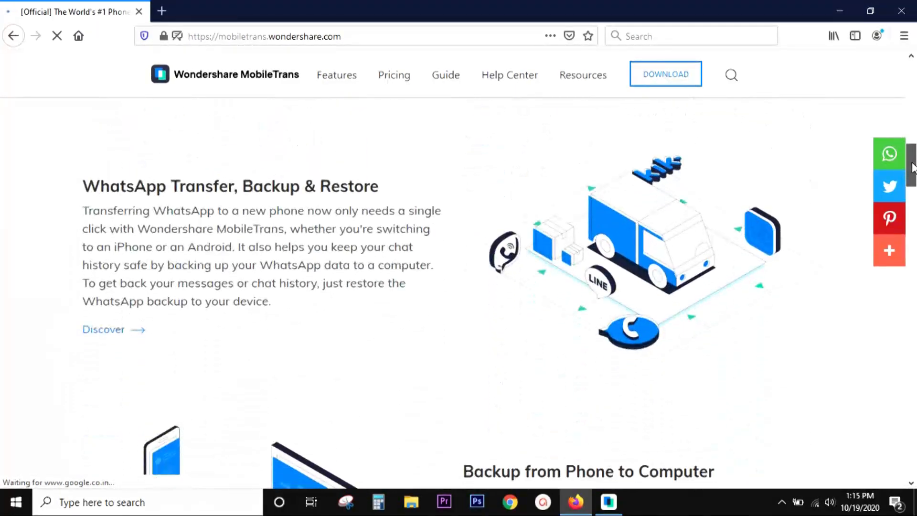
{"action": "scroll", "scroll_direction": "down", "scroll_amount": 3}
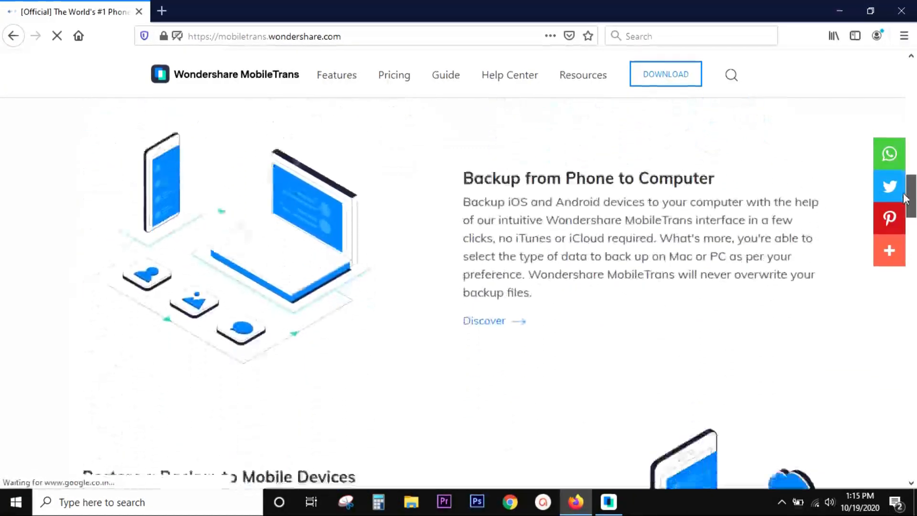
{"action": "scroll", "scroll_direction": "down", "scroll_amount": 3}
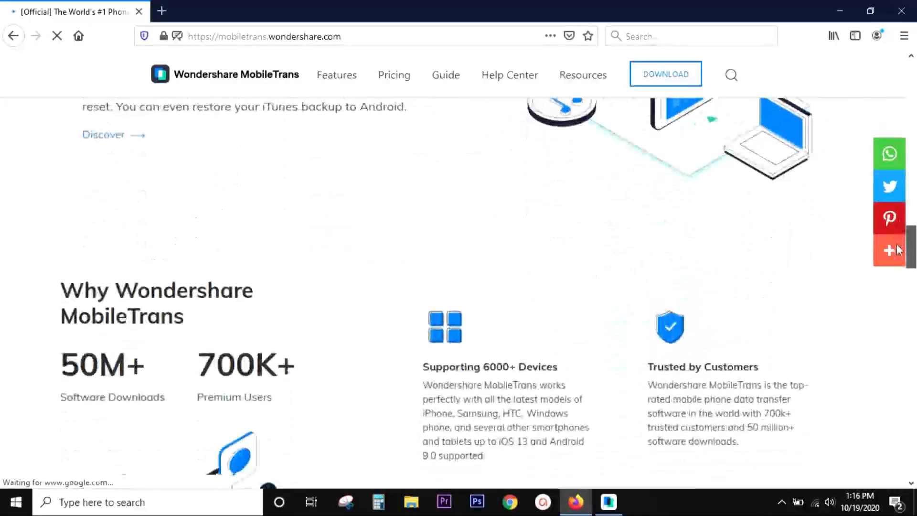
{"action": "scroll", "scroll_direction": "down", "scroll_amount": 3}
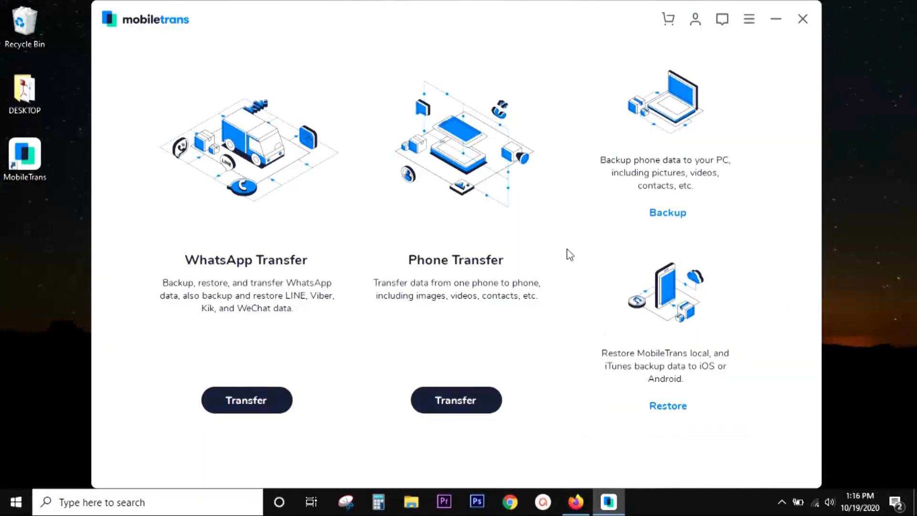
{"action": "mouse_move", "coordinate": [566, 256]}
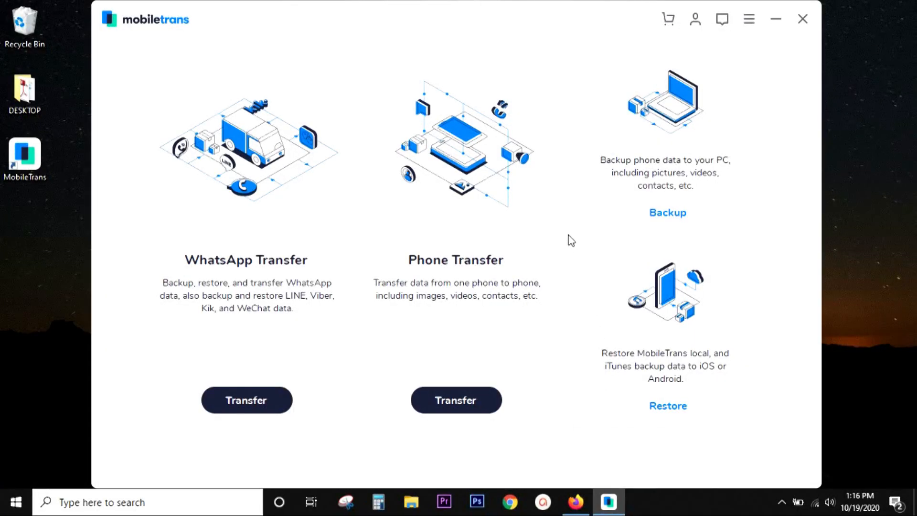
{"action": "mouse_move", "coordinate": [327, 248]}
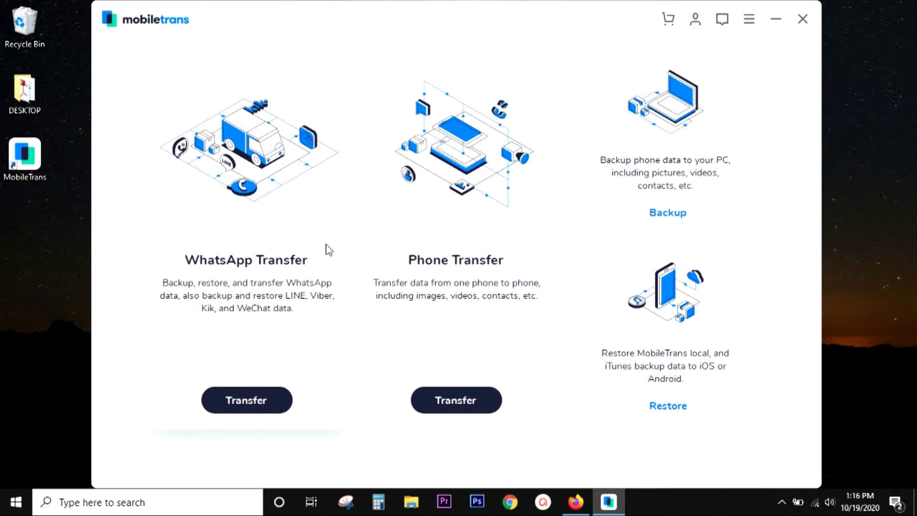
{"action": "mouse_move", "coordinate": [252, 249]}
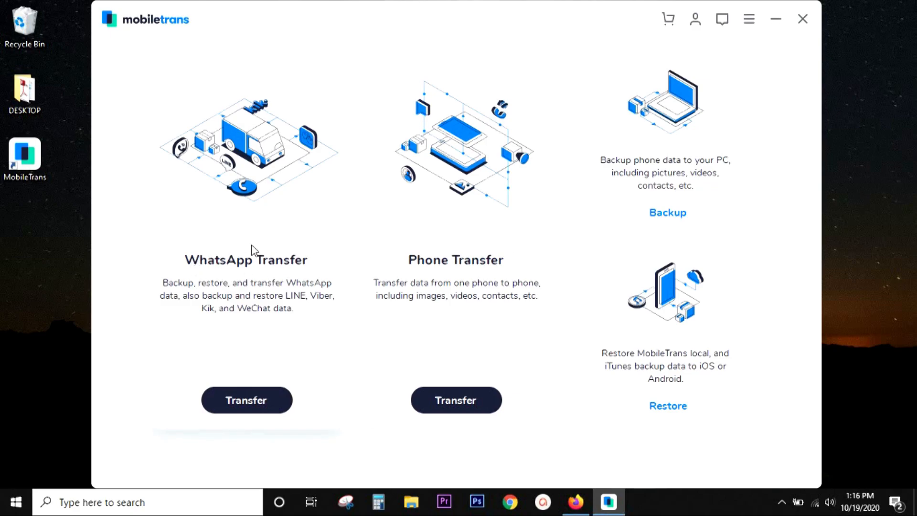
{"action": "mouse_move", "coordinate": [634, 219]}
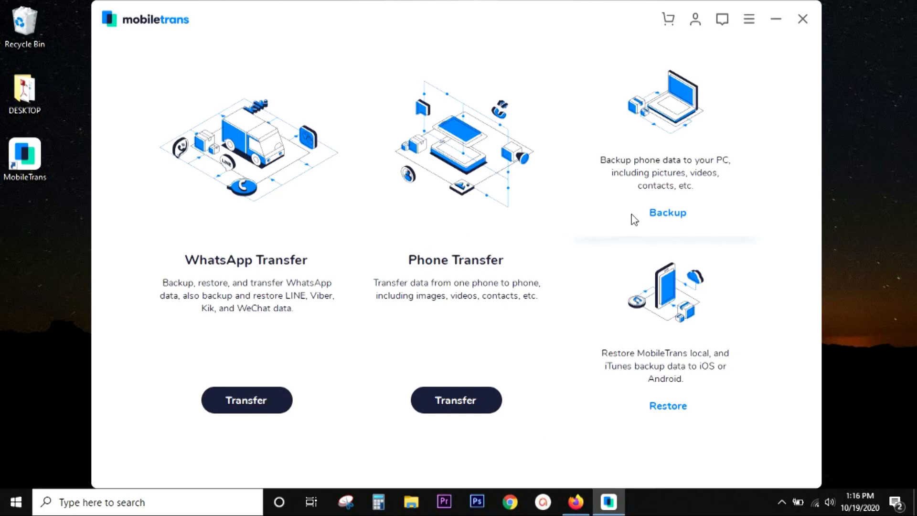
{"action": "mouse_move", "coordinate": [636, 423]}
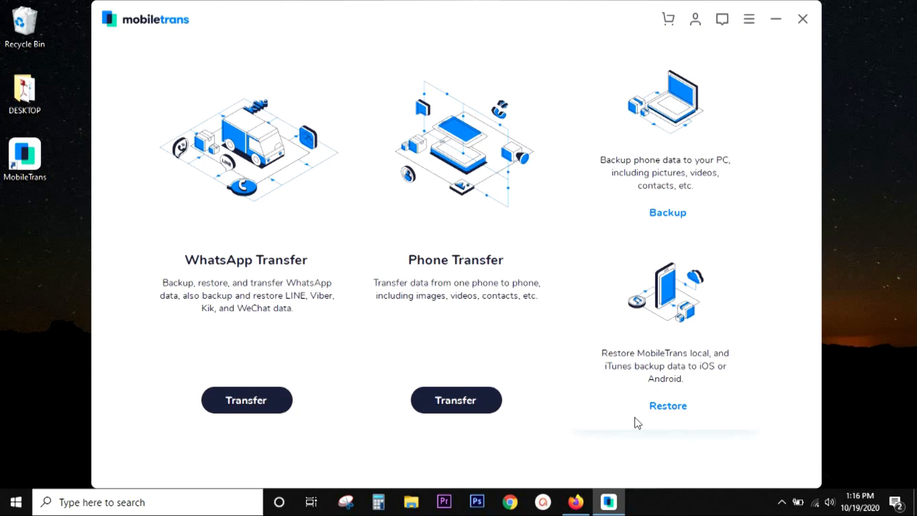
Step: Start a Phone Transfer and flip devices so the iPhone XS Max is the source
{"action": "left_click", "coordinate": [455, 400]}
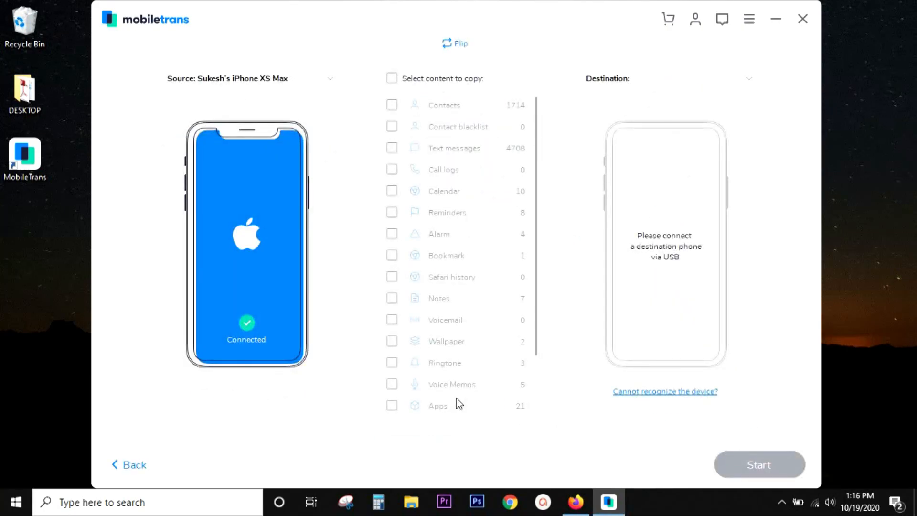
{"action": "mouse_move", "coordinate": [196, 94]}
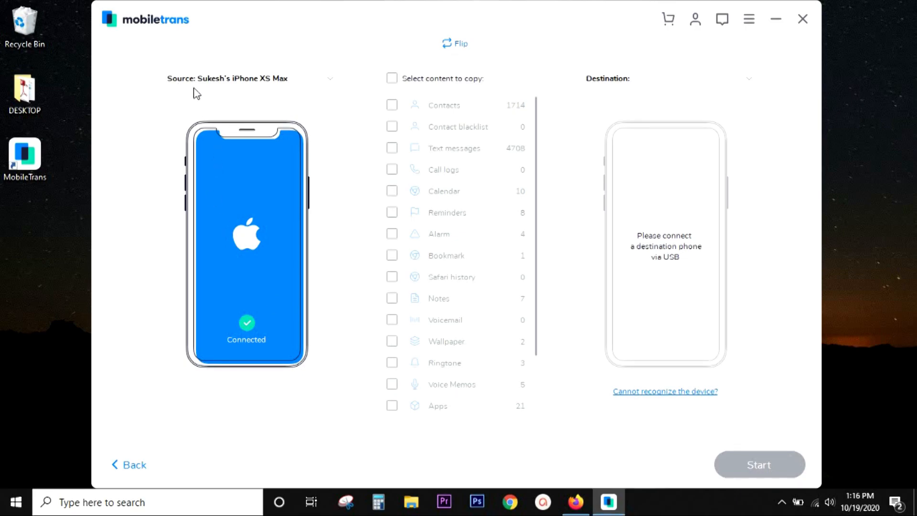
{"action": "mouse_move", "coordinate": [266, 257]}
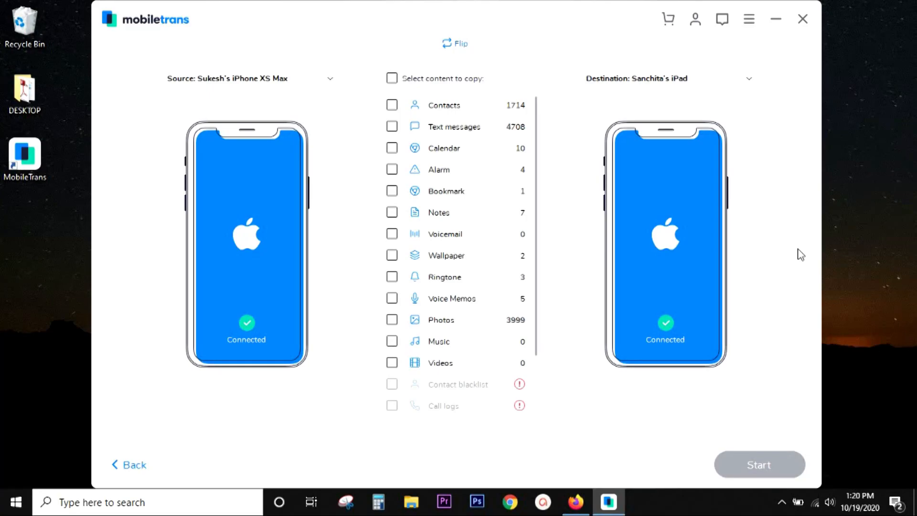
{"action": "mouse_move", "coordinate": [807, 254]}
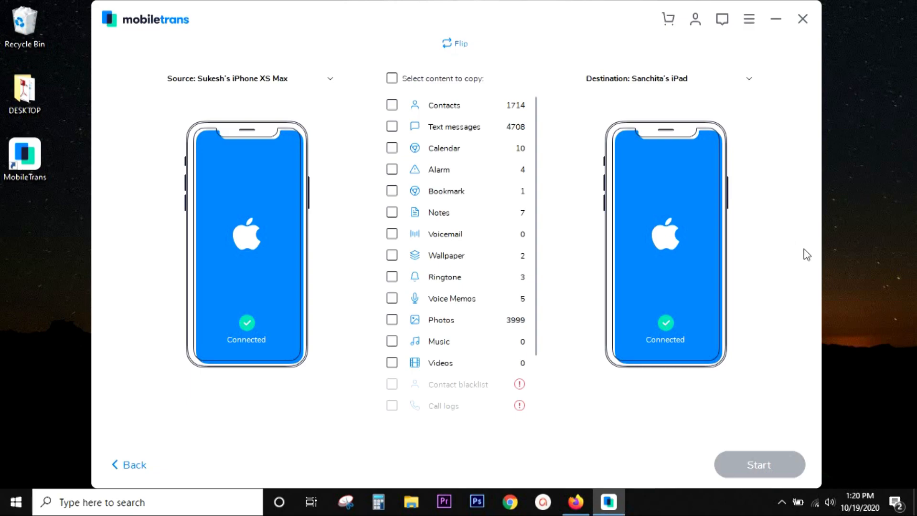
{"action": "mouse_move", "coordinate": [782, 249]}
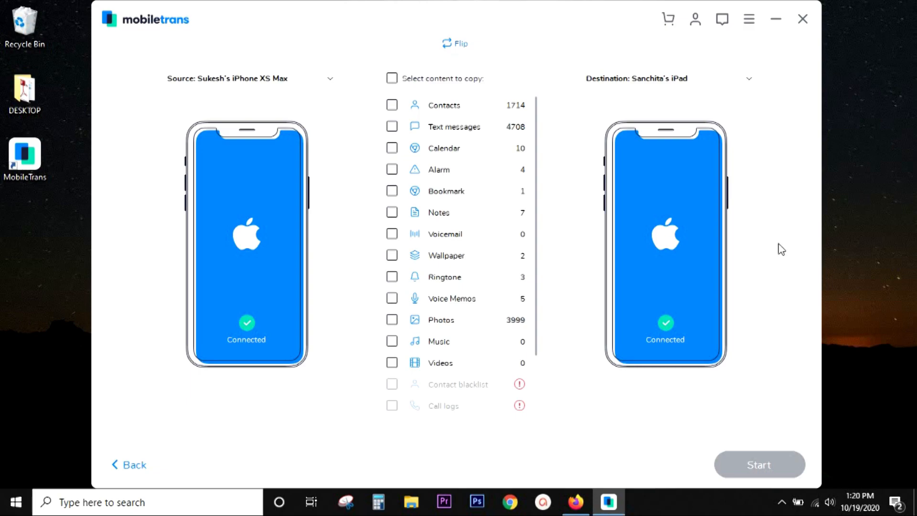
{"action": "mouse_move", "coordinate": [411, 187]}
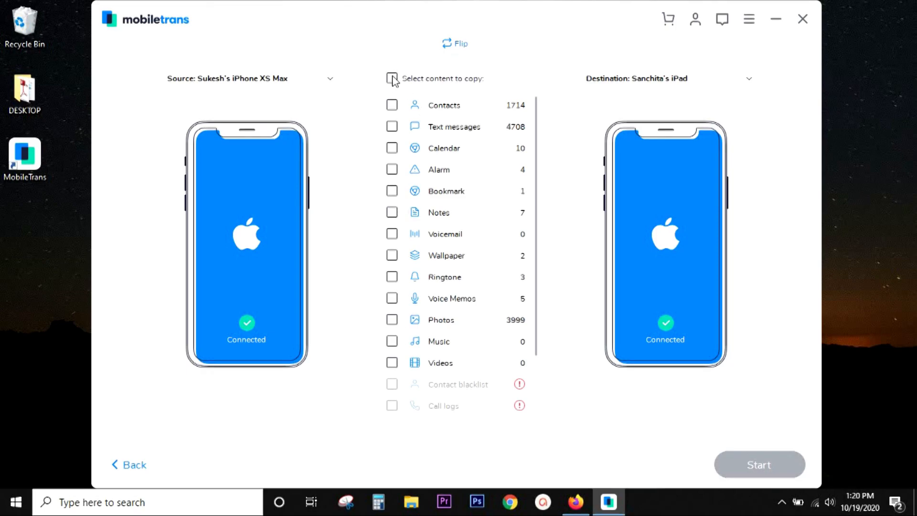
{"action": "mouse_move", "coordinate": [405, 106]}
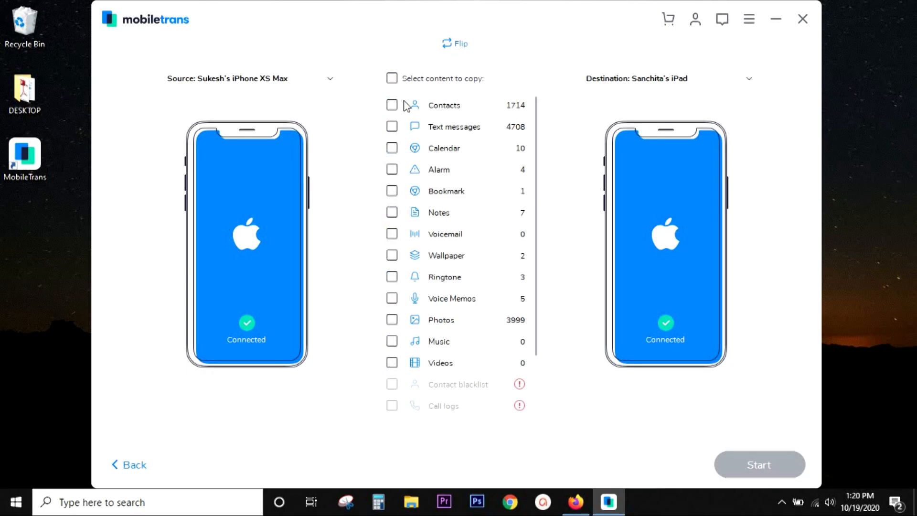
{"action": "left_click", "coordinate": [456, 43]}
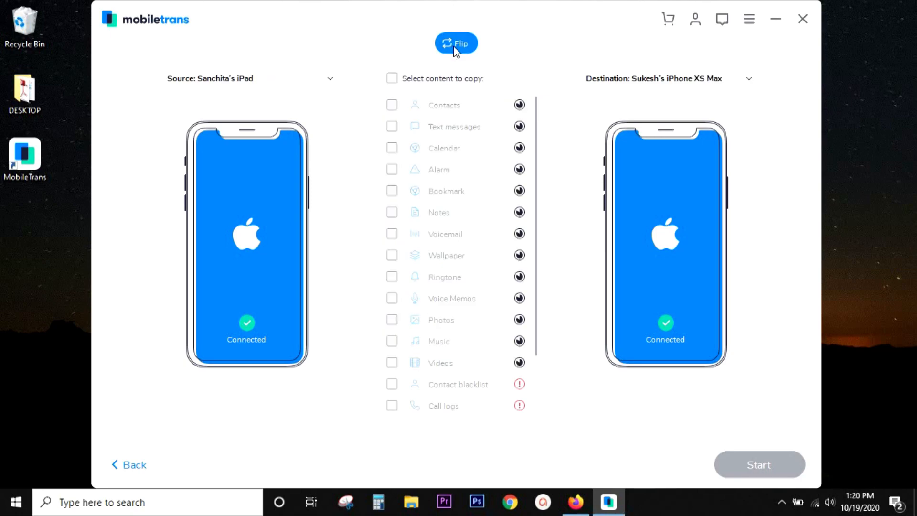
{"action": "left_click", "coordinate": [456, 44]}
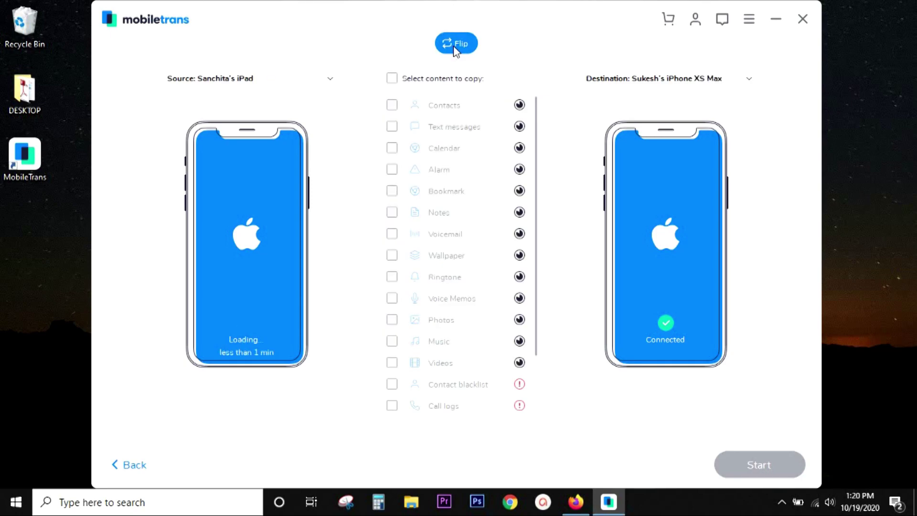
{"action": "left_click", "coordinate": [455, 42]}
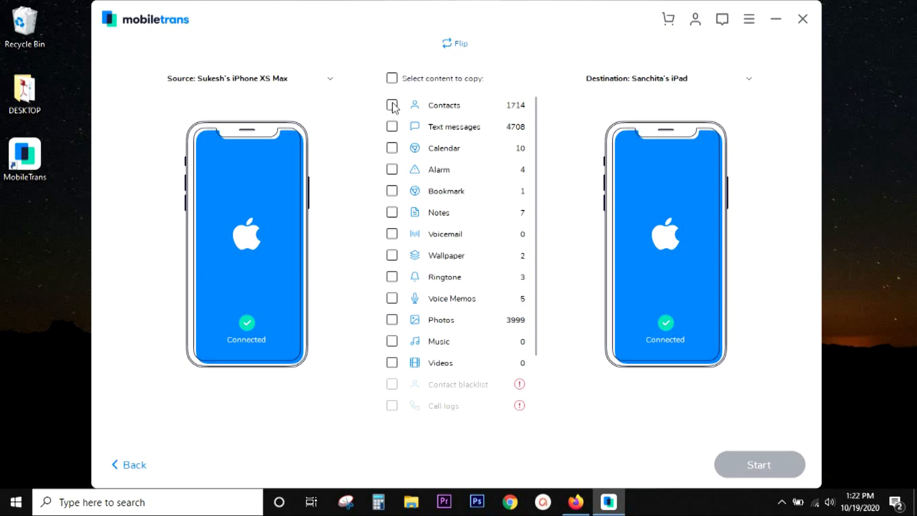
{"action": "mouse_move", "coordinate": [392, 128]}
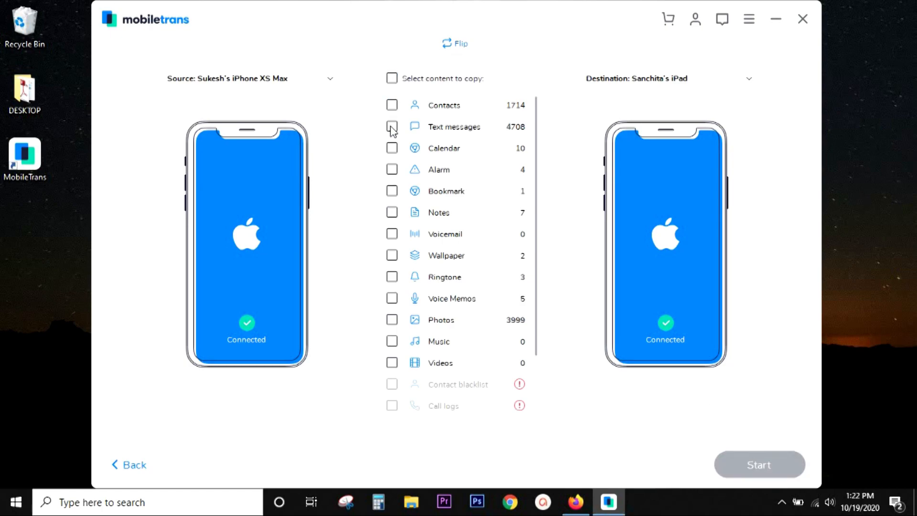
Step: Tick Calendar, Contacts and the next item for copying to the iPad
{"action": "left_click", "coordinate": [391, 148]}
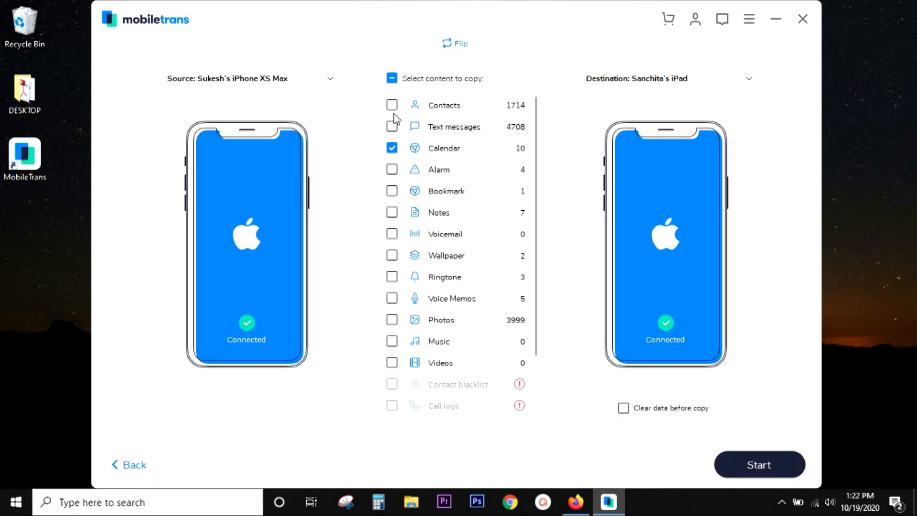
{"action": "left_click", "coordinate": [392, 105]}
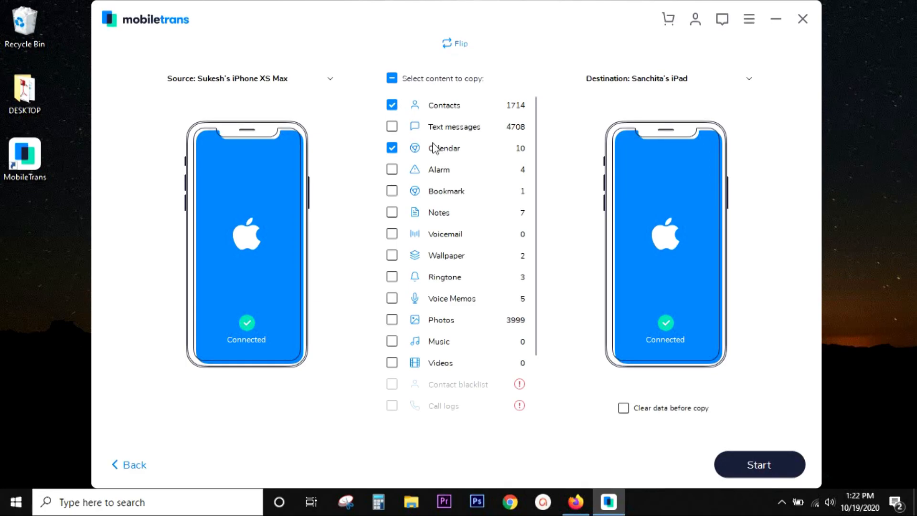
{"action": "left_click", "coordinate": [392, 170]}
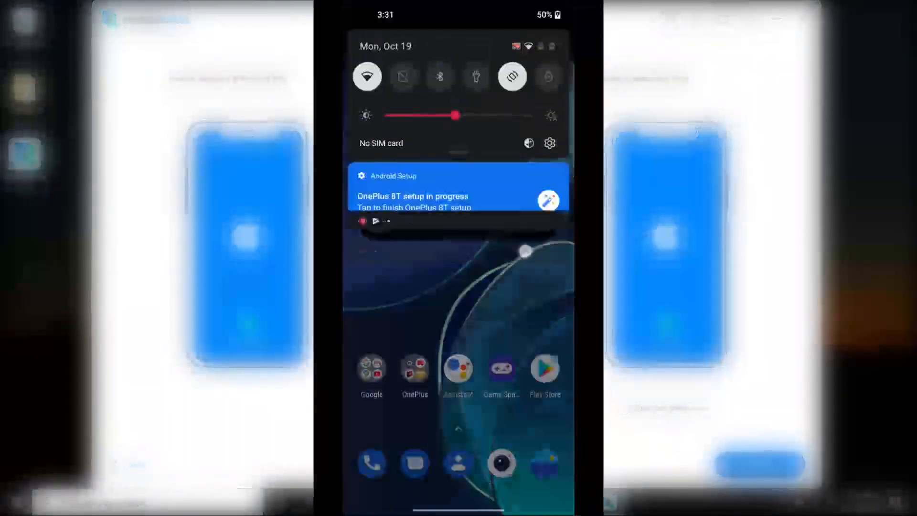
Step: Unlock developer mode by tapping Build number in the phone's About settings
{"action": "left_click", "coordinate": [549, 143]}
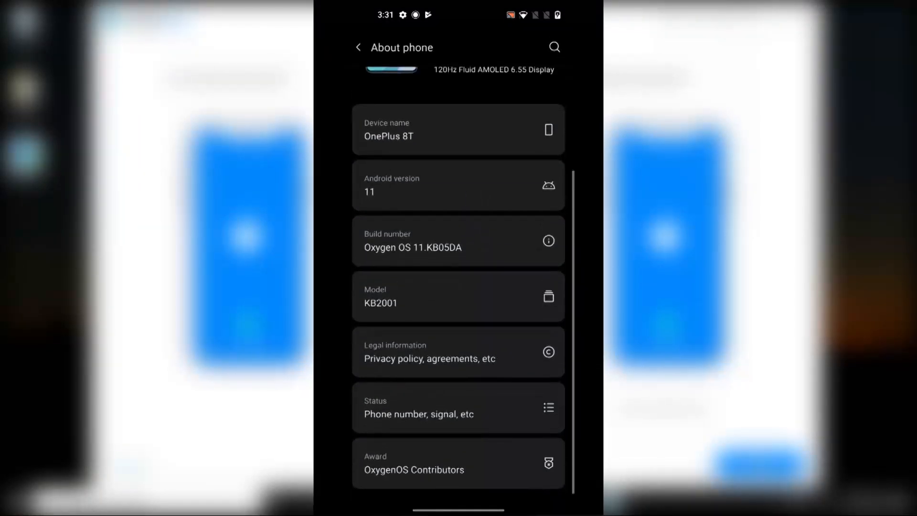
{"action": "left_click", "coordinate": [459, 240]}
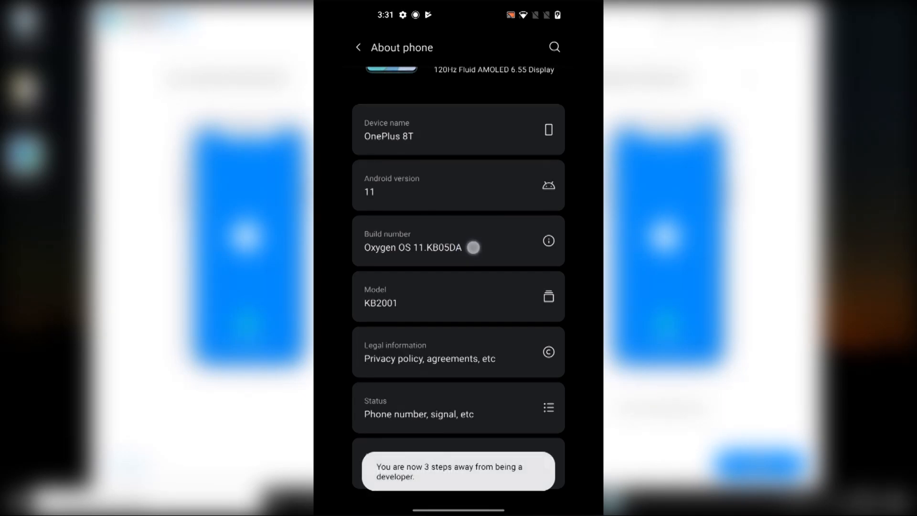
{"action": "left_click", "coordinate": [458, 240]}
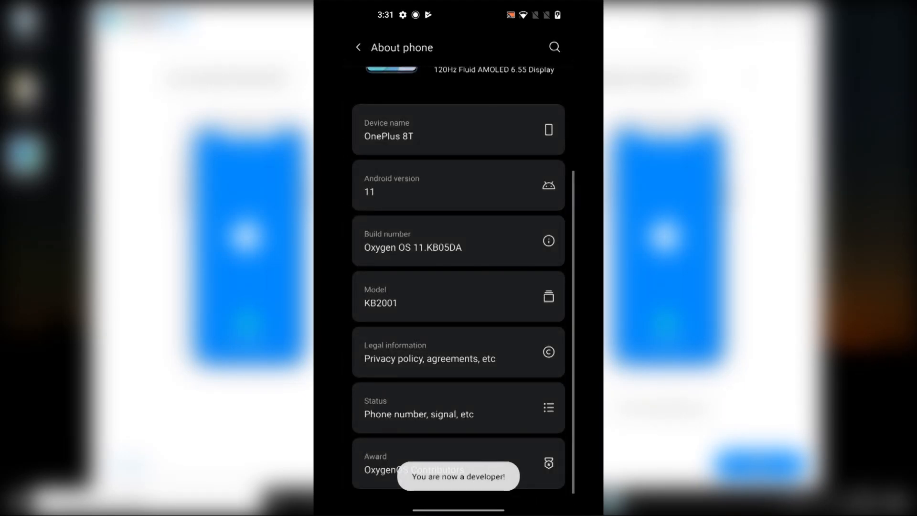
{"action": "left_click", "coordinate": [357, 47]}
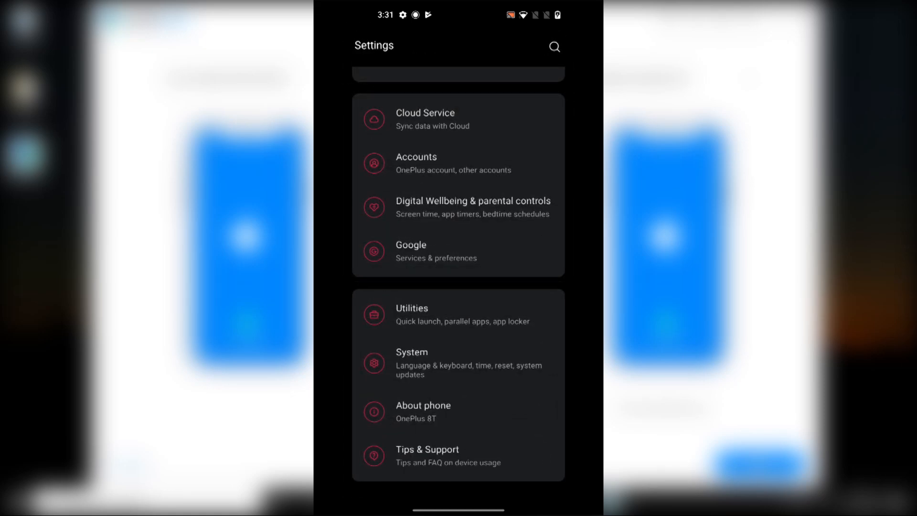
Step: Under System, toggle Developer options off and on, then scroll to USB debugging
{"action": "left_click", "coordinate": [459, 363]}
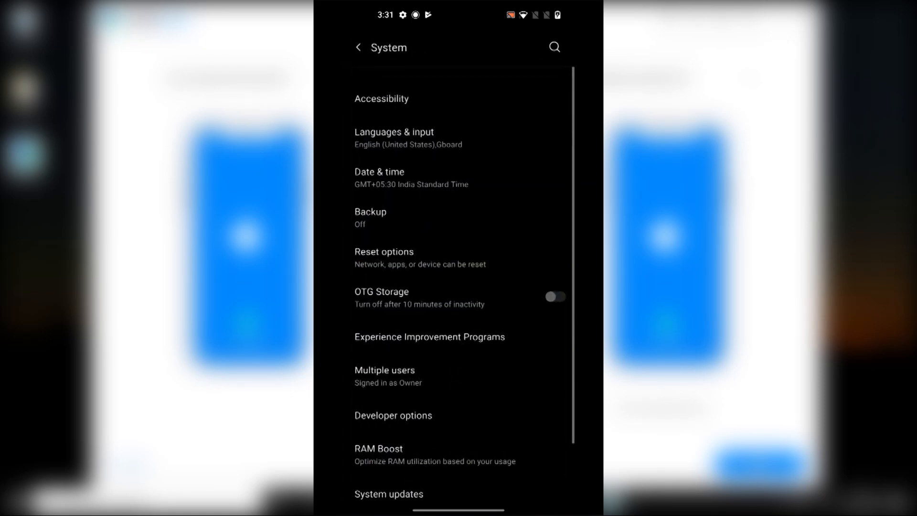
{"action": "left_click", "coordinate": [393, 415]}
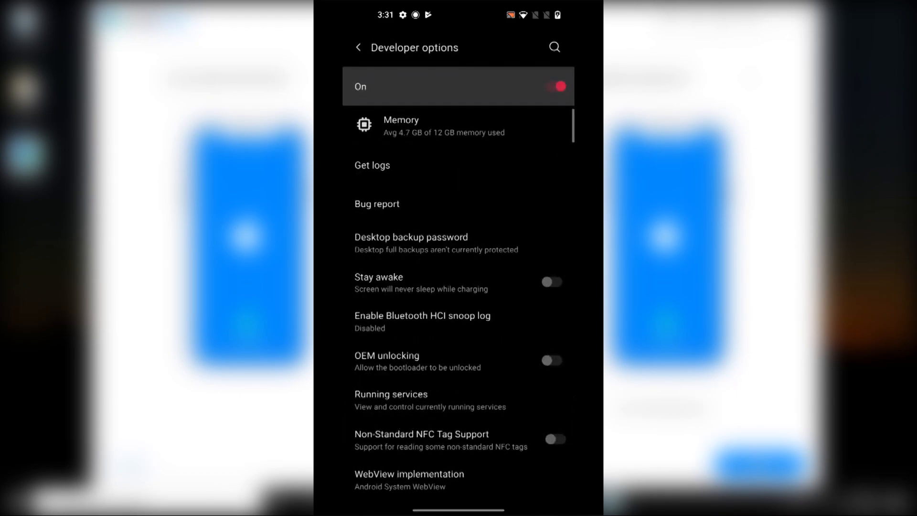
{"action": "left_click", "coordinate": [553, 87]}
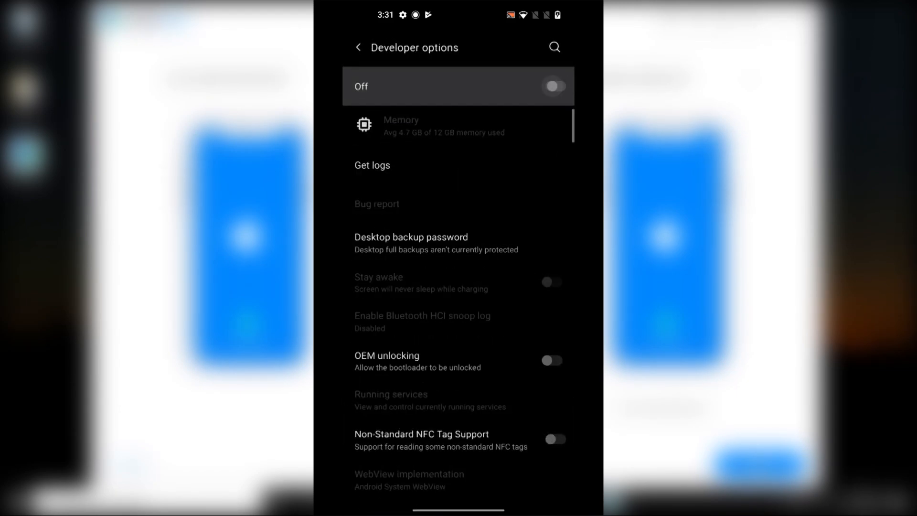
{"action": "left_click", "coordinate": [552, 86]}
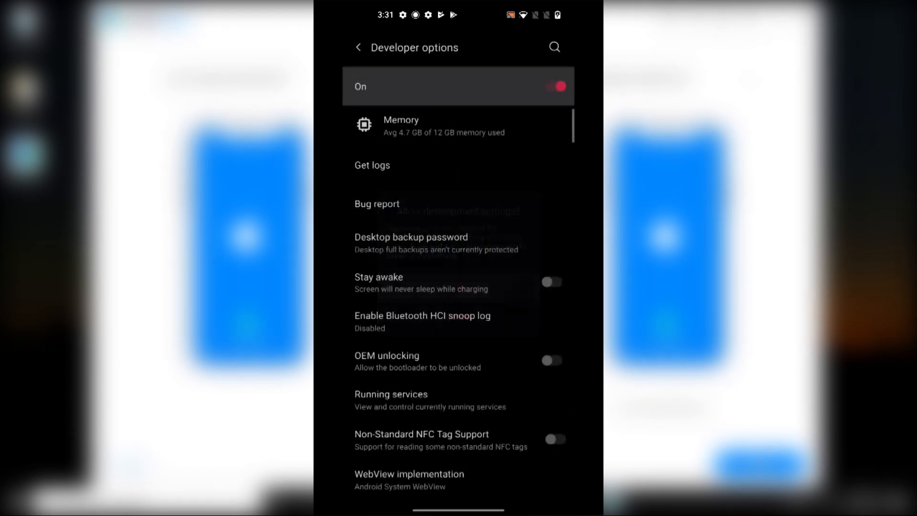
{"action": "scroll", "scroll_direction": "down", "scroll_amount": 3}
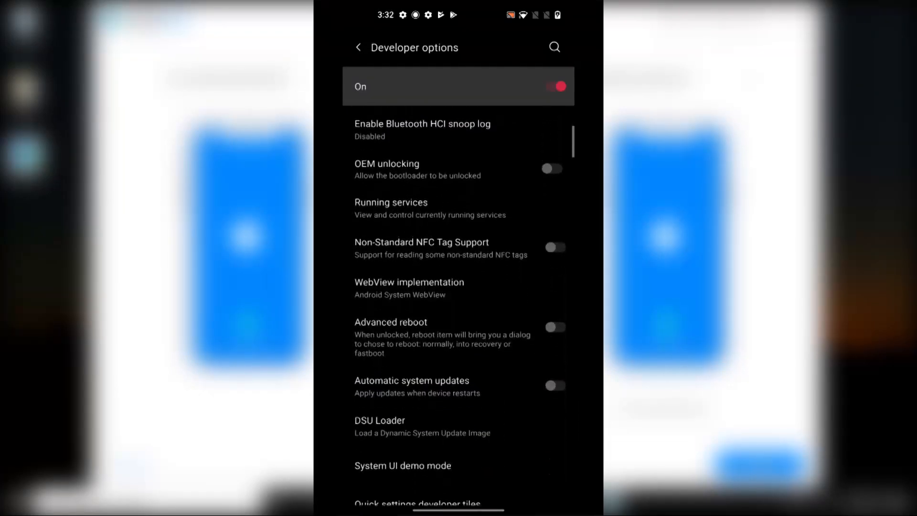
{"action": "scroll", "scroll_direction": "down", "scroll_amount": 3}
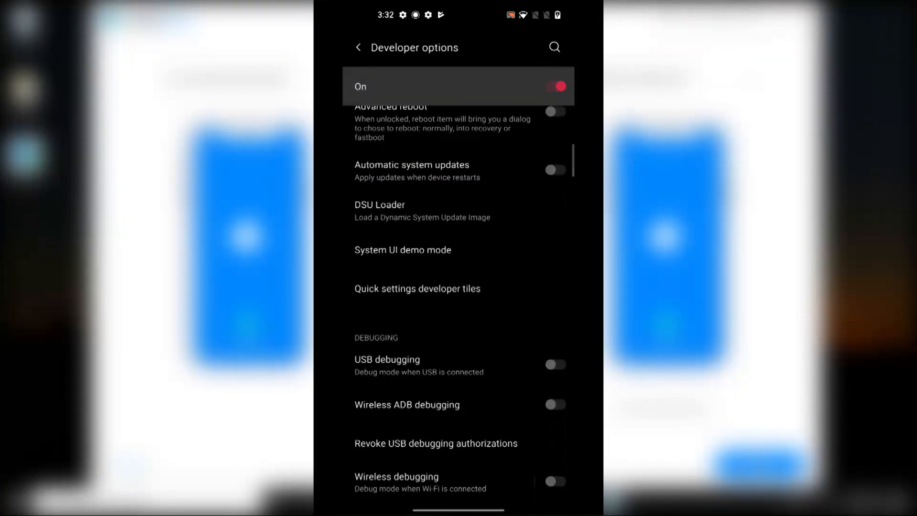
{"action": "left_click", "coordinate": [554, 364]}
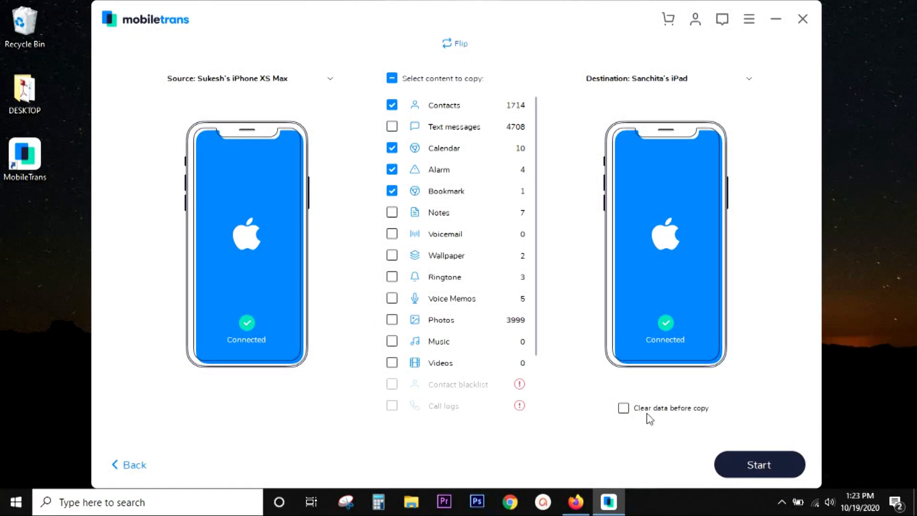
Step: Leave 'Clear data before copy' unchecked and start transferring contacts, calendar, alarms and bookmarks
{"action": "left_click", "coordinate": [623, 407]}
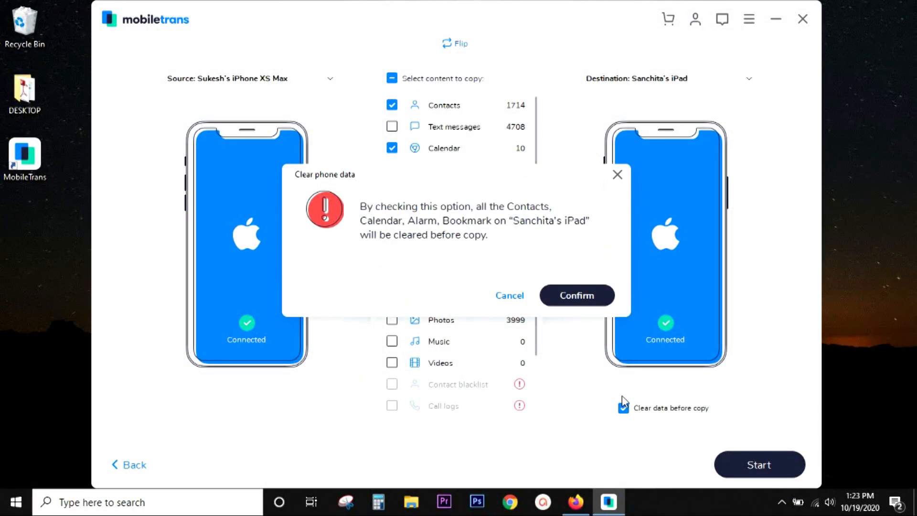
{"action": "left_click", "coordinate": [576, 294]}
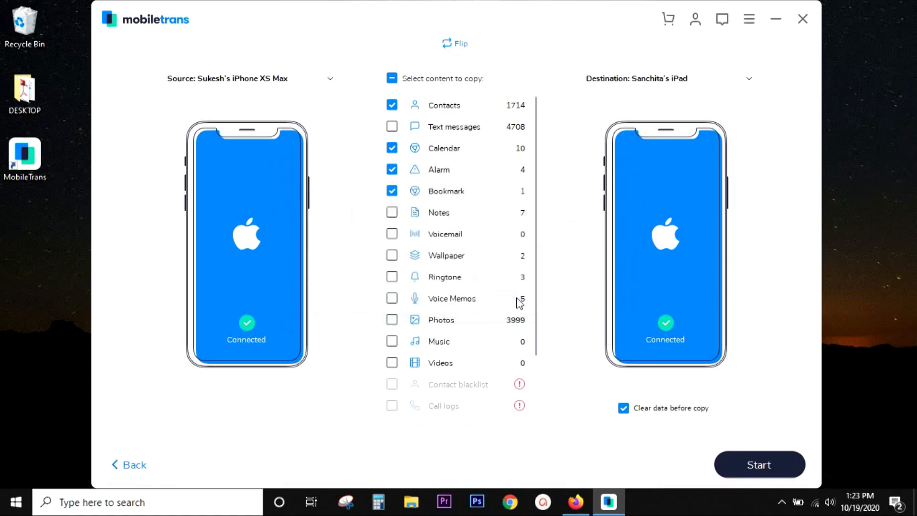
{"action": "left_click", "coordinate": [623, 408]}
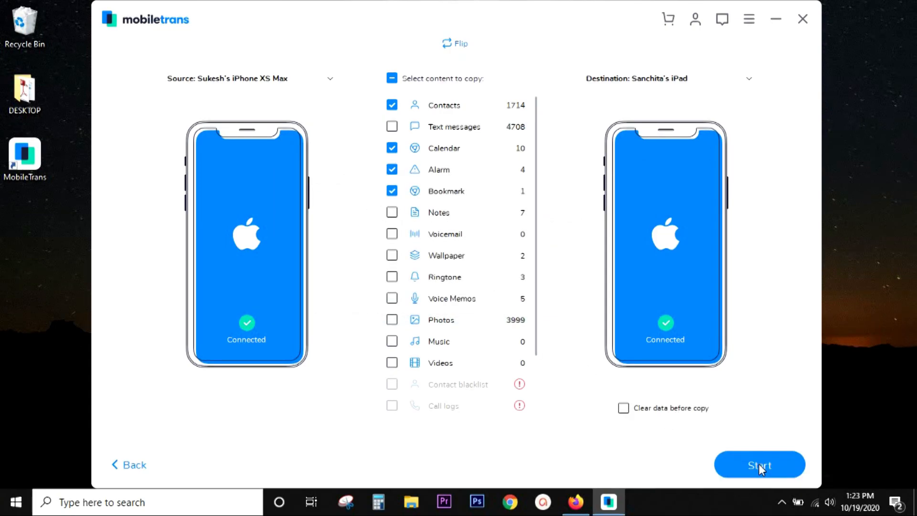
{"action": "left_click", "coordinate": [759, 465]}
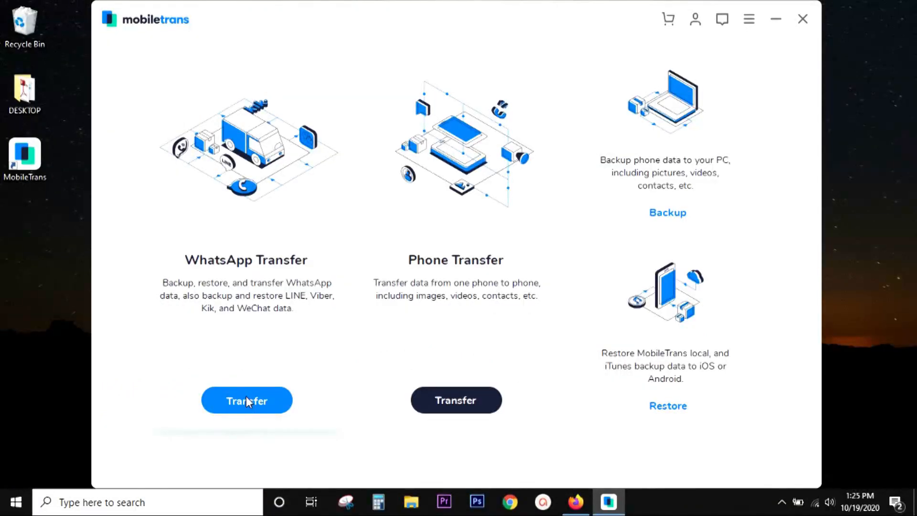
Step: Start WhatsApp message transfer, dismiss the overwrite warning, and reach Restore showing no backup detected
{"action": "left_click", "coordinate": [247, 400]}
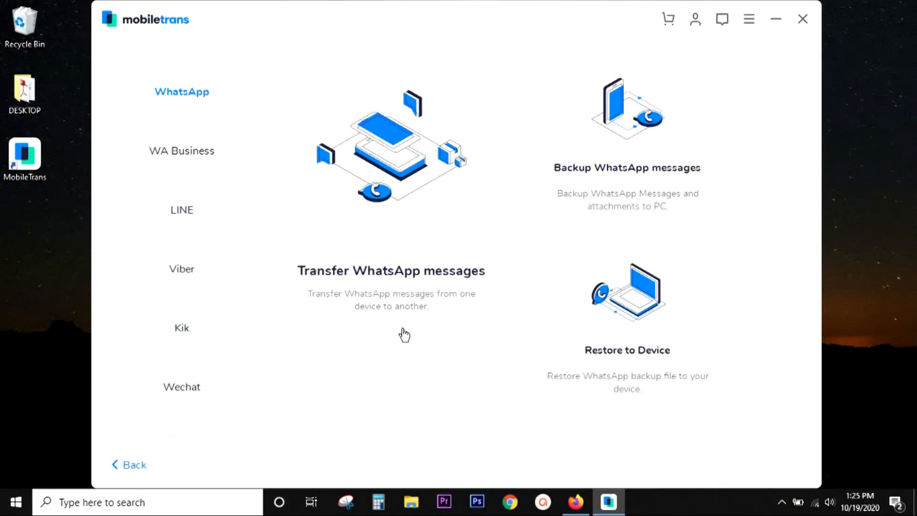
{"action": "mouse_move", "coordinate": [609, 225]}
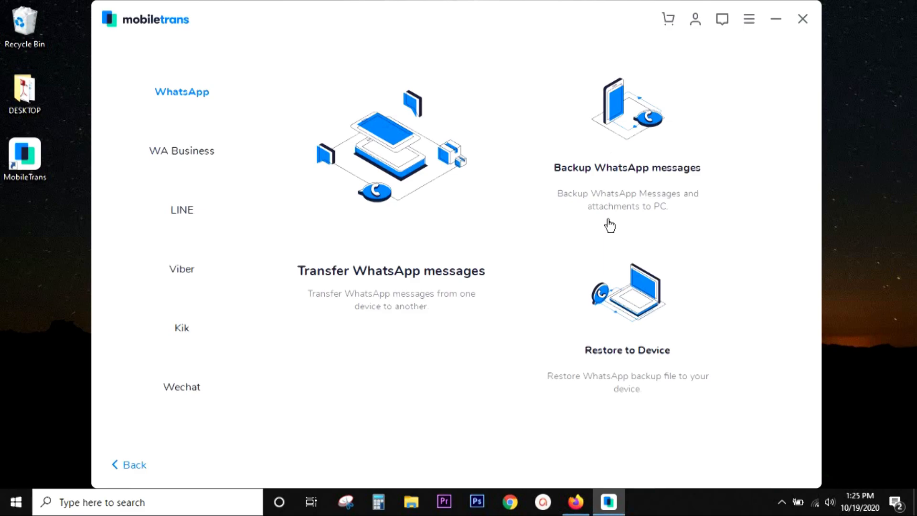
{"action": "mouse_move", "coordinate": [400, 248]}
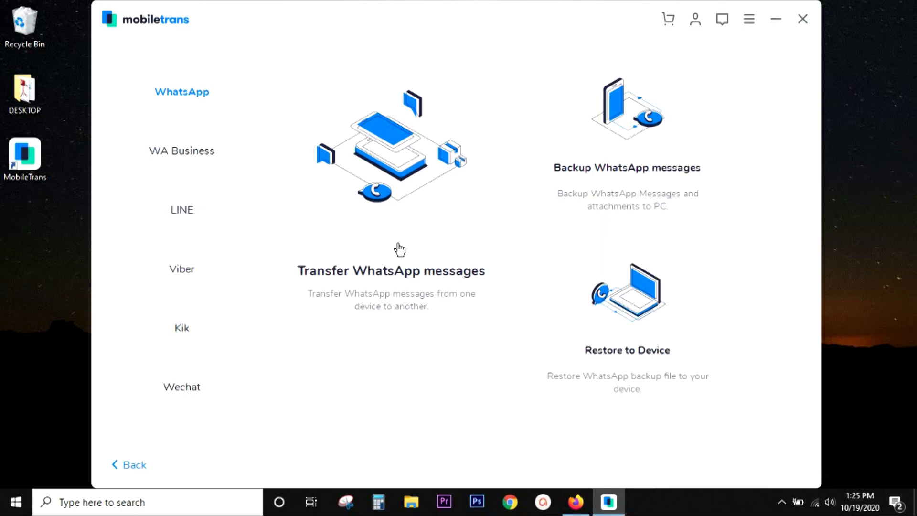
{"action": "left_click", "coordinate": [390, 271]}
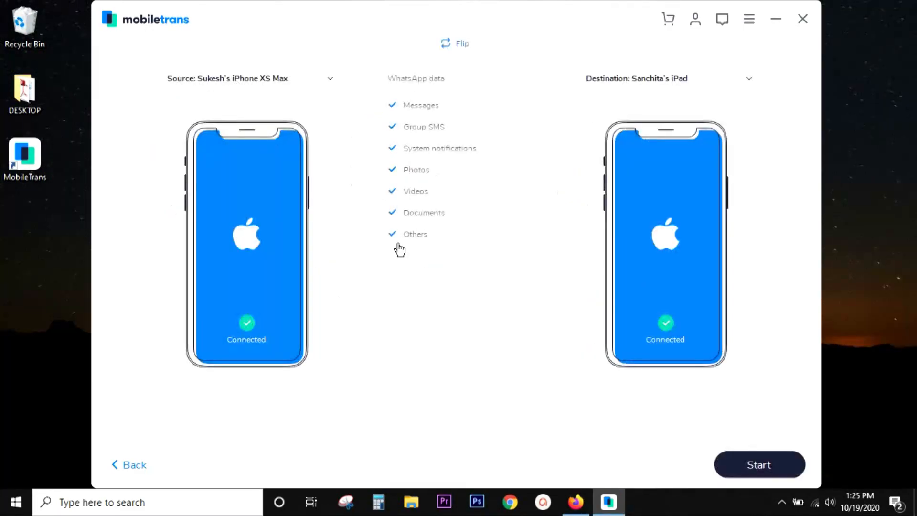
{"action": "mouse_move", "coordinate": [413, 262]}
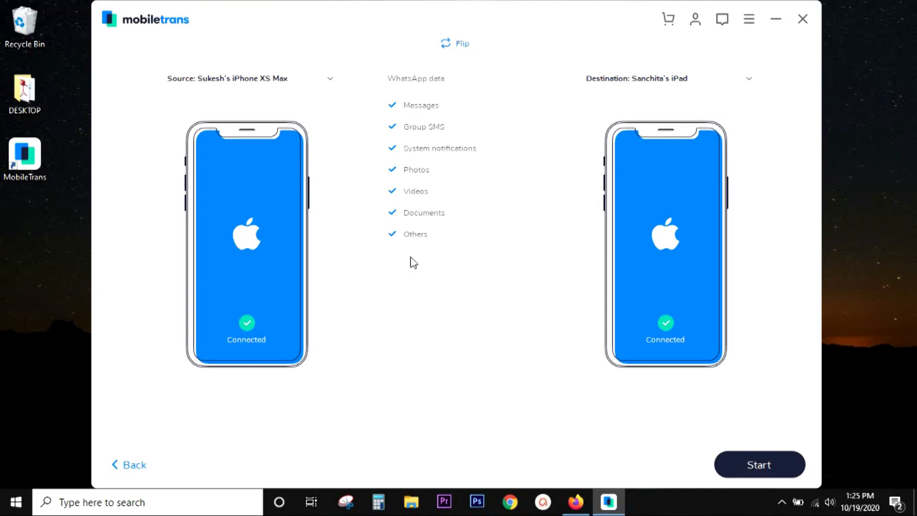
{"action": "left_click", "coordinate": [758, 465]}
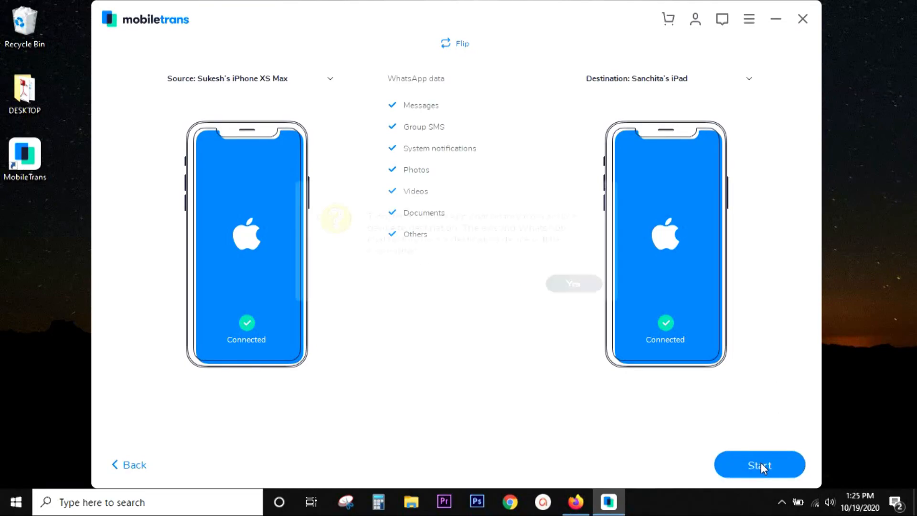
{"action": "left_click", "coordinate": [759, 464]}
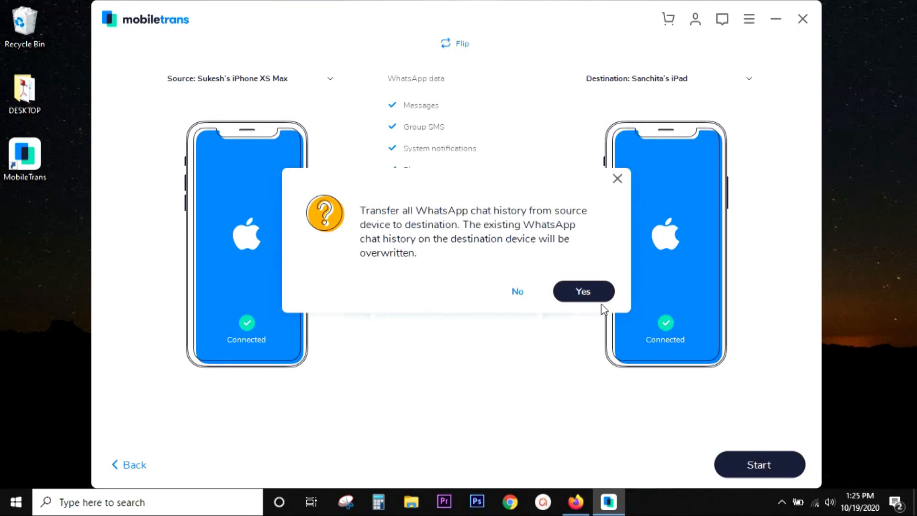
{"action": "mouse_move", "coordinate": [504, 245]}
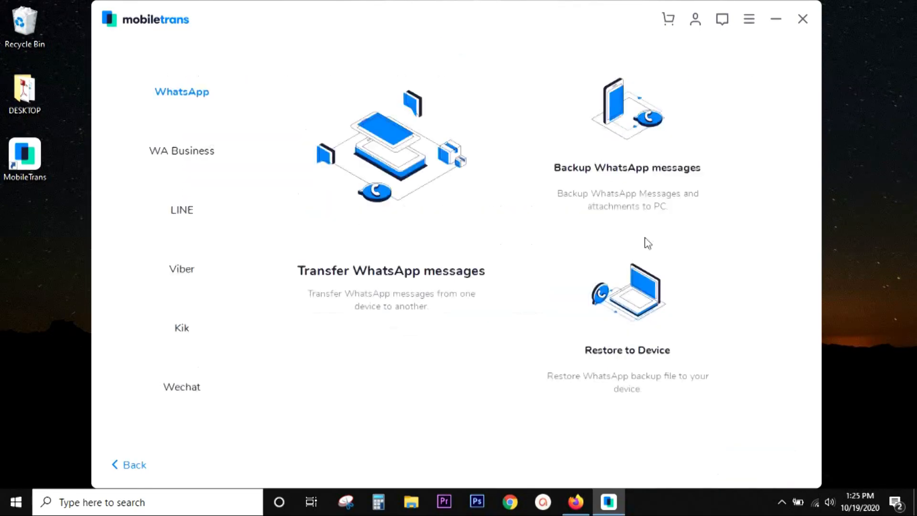
{"action": "mouse_move", "coordinate": [586, 189]}
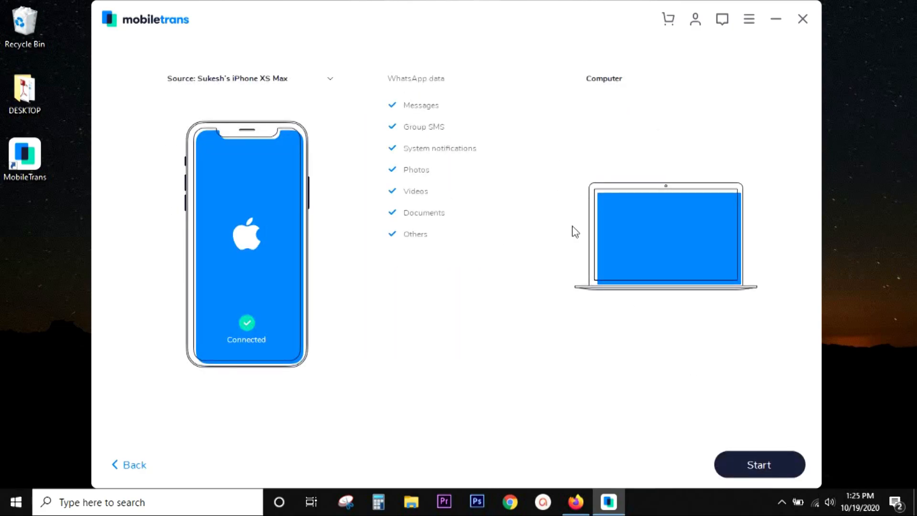
{"action": "left_click", "coordinate": [758, 465]}
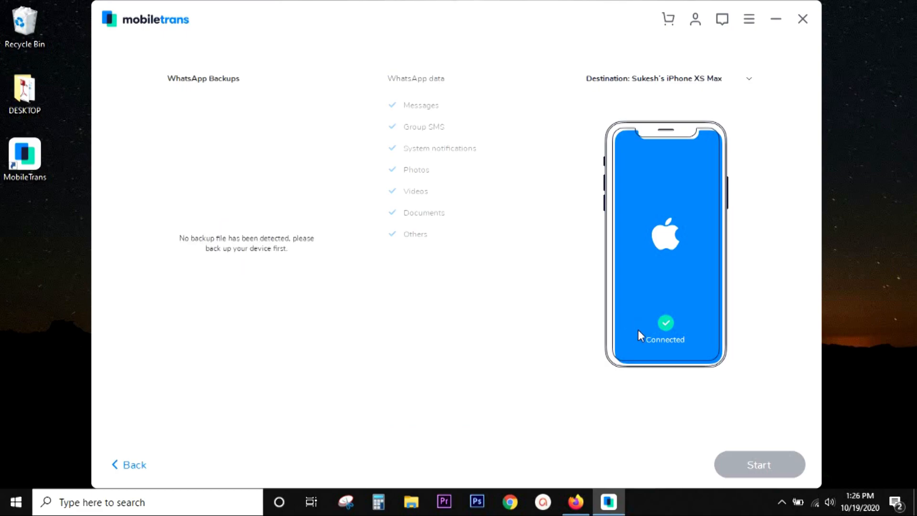
Step: Go back to Restore and tick the Galaxy S9+ MobileTrans backup for the iPhone
{"action": "left_click", "coordinate": [128, 464]}
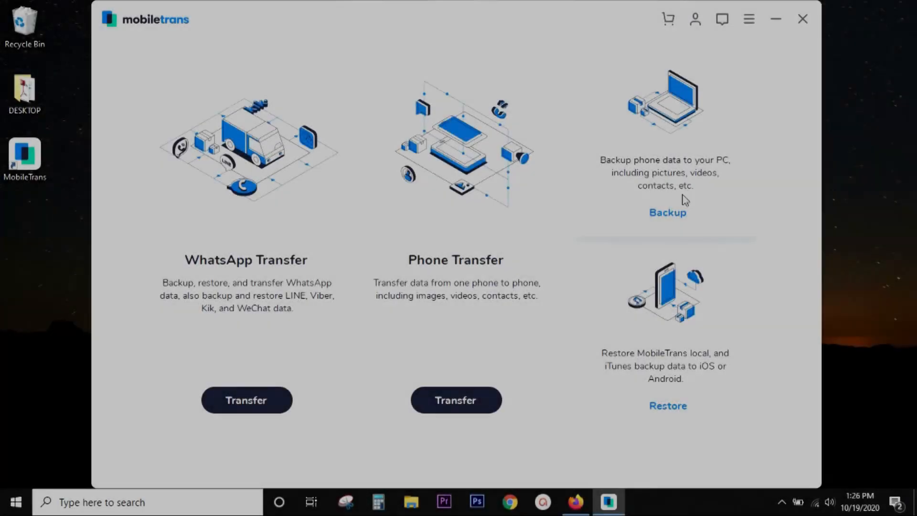
{"action": "left_click", "coordinate": [666, 212]}
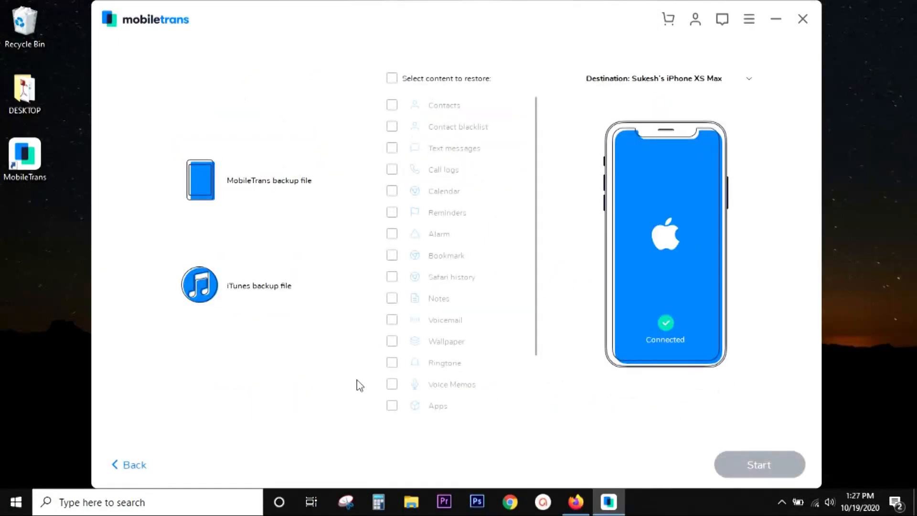
{"action": "mouse_move", "coordinate": [275, 224]}
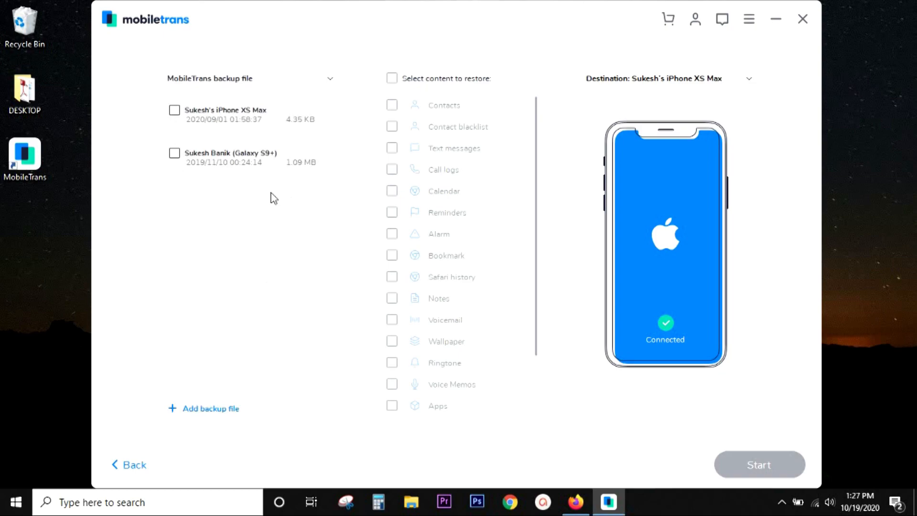
{"action": "mouse_move", "coordinate": [211, 133]}
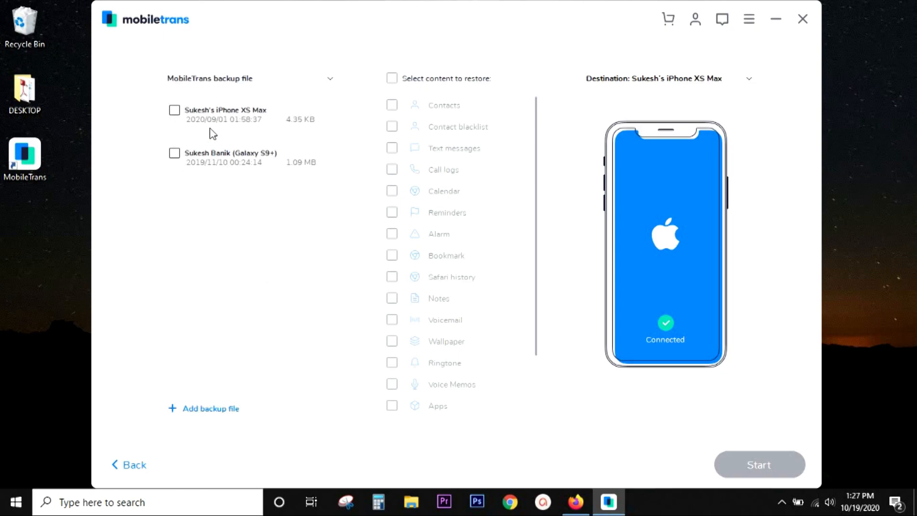
{"action": "mouse_move", "coordinate": [253, 133]}
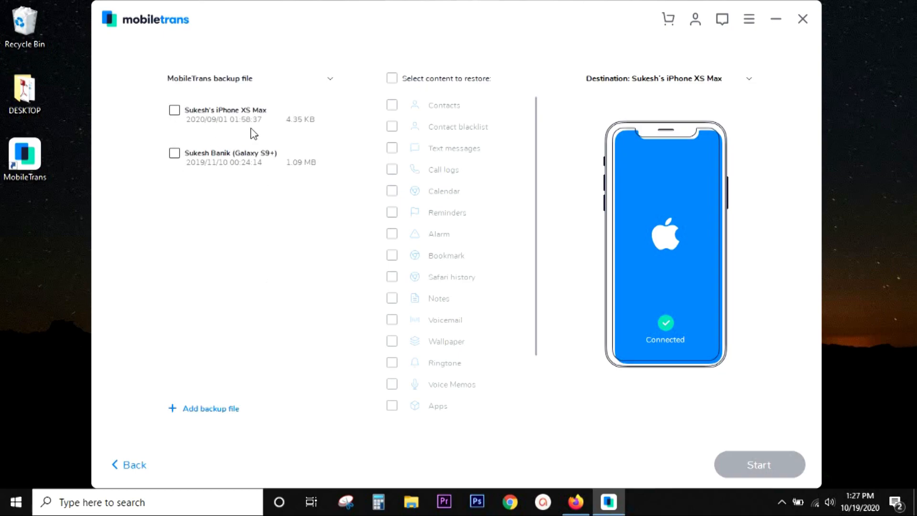
{"action": "left_click", "coordinate": [174, 153]}
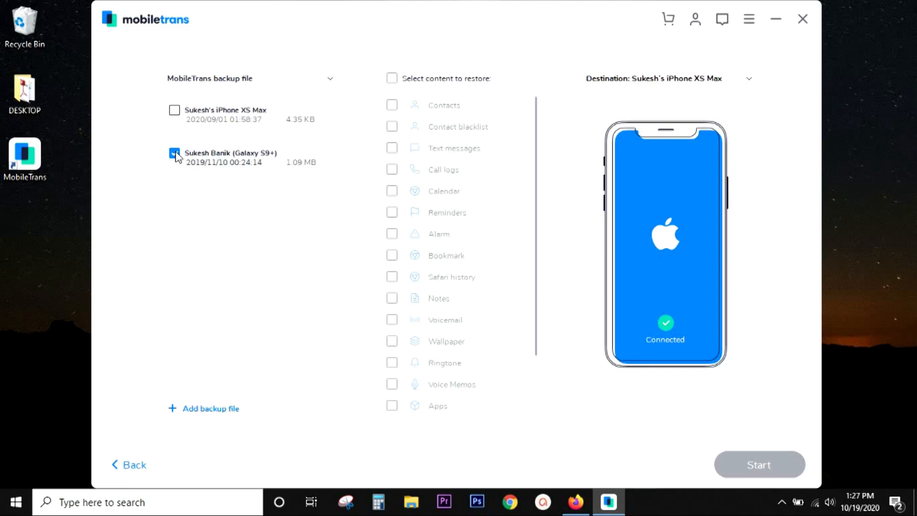
{"action": "left_click", "coordinate": [128, 464]}
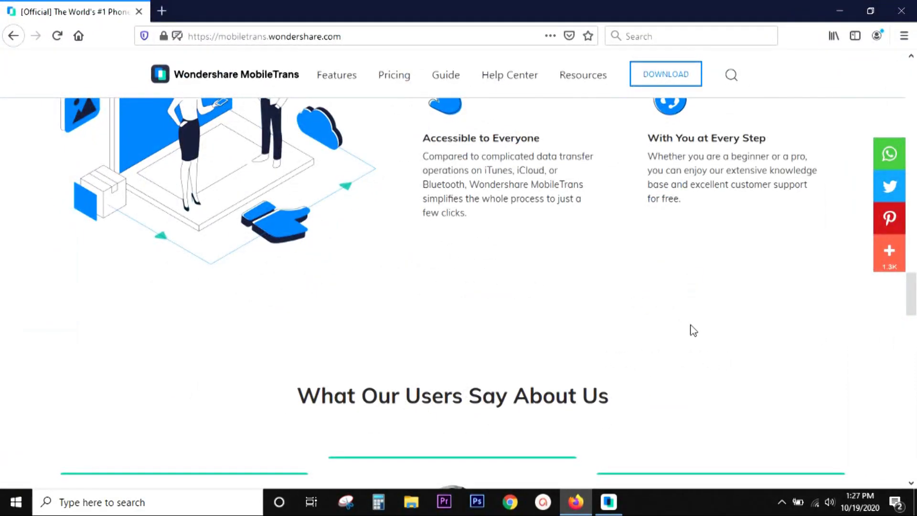
Step: Scroll the homepage and open the 'Pick Your Favorite Android Phone in 2020' giveaway
{"action": "scroll", "scroll_direction": "up", "scroll_amount": 3}
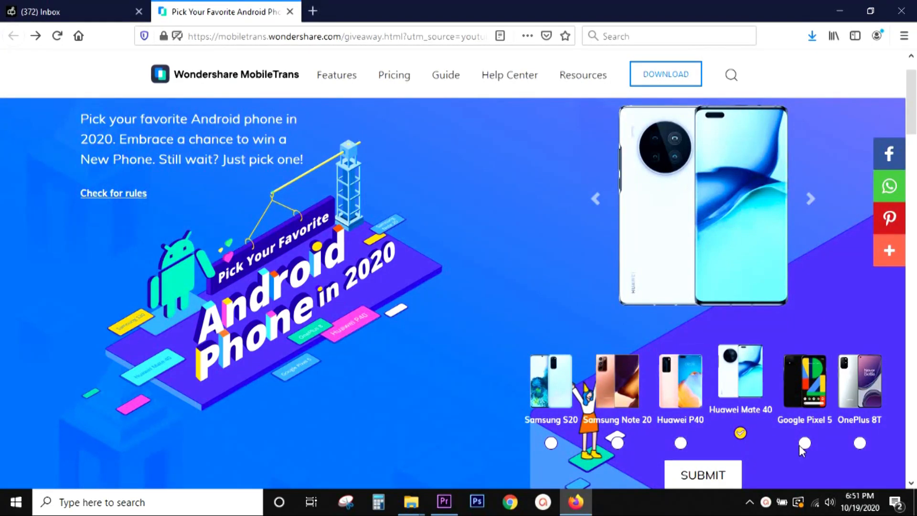
{"action": "left_click", "coordinate": [860, 443]}
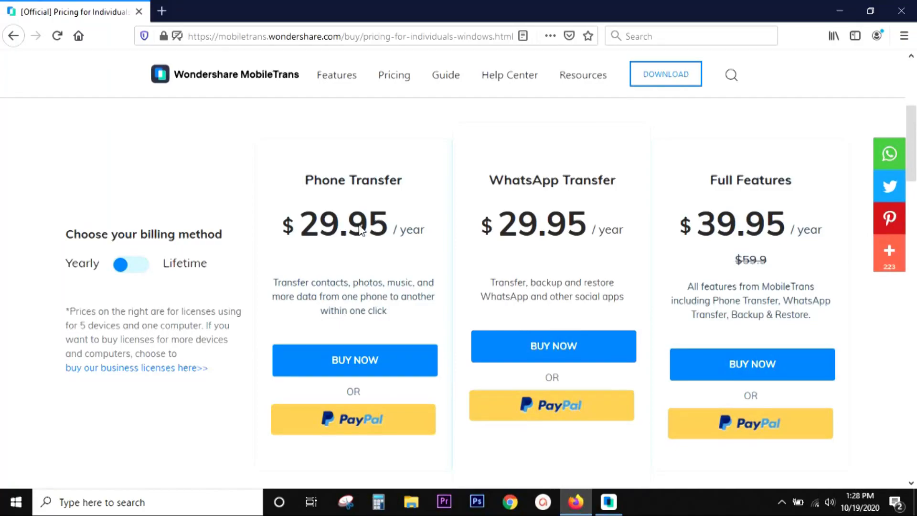
{"action": "mouse_move", "coordinate": [415, 266]}
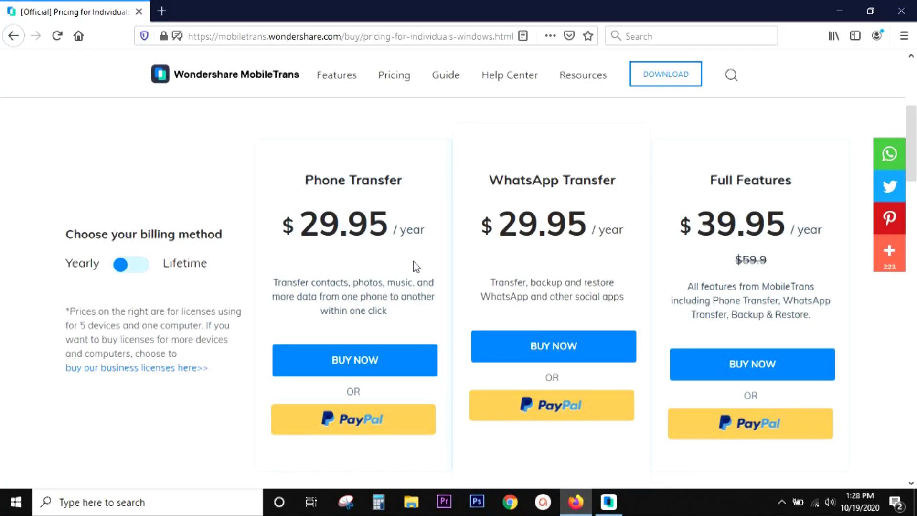
{"action": "mouse_move", "coordinate": [608, 266]}
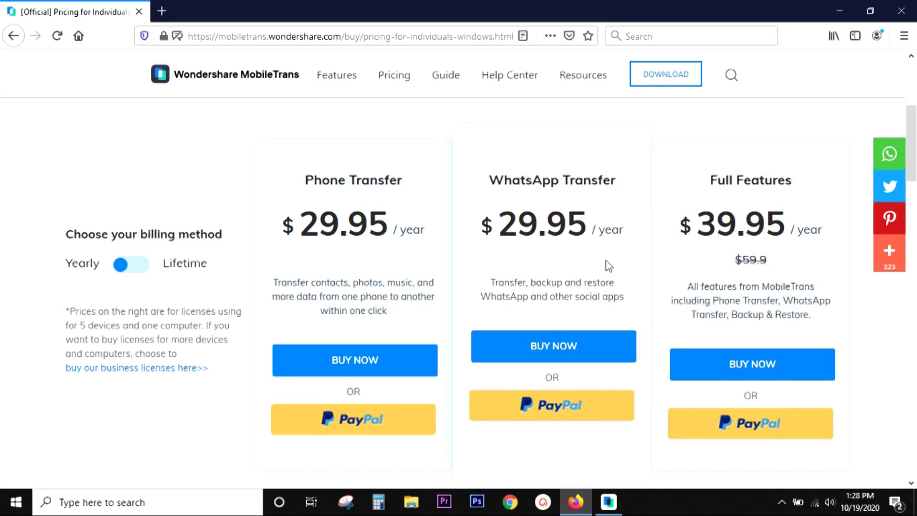
{"action": "mouse_move", "coordinate": [802, 263]}
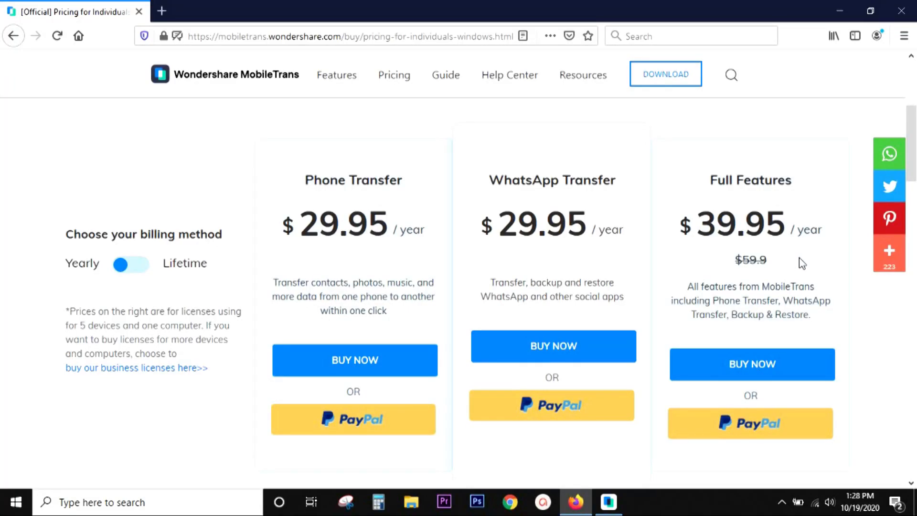
{"action": "mouse_move", "coordinate": [890, 218]}
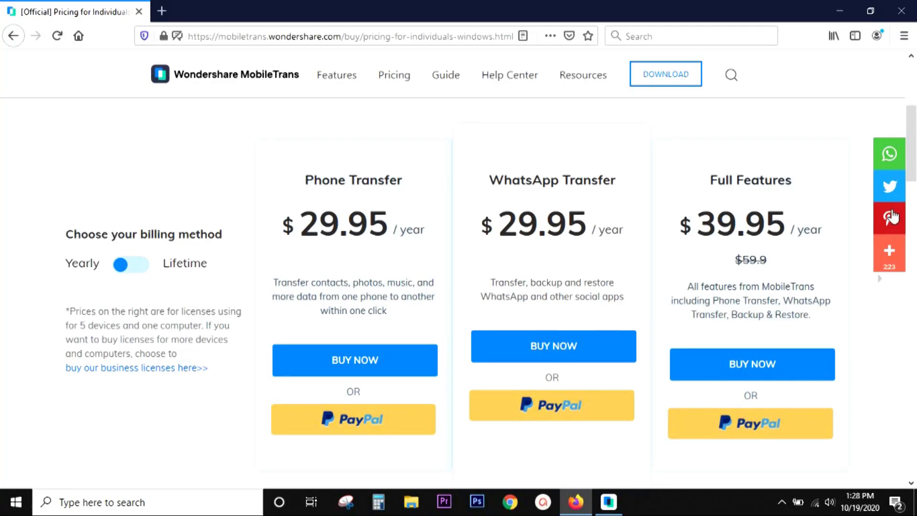